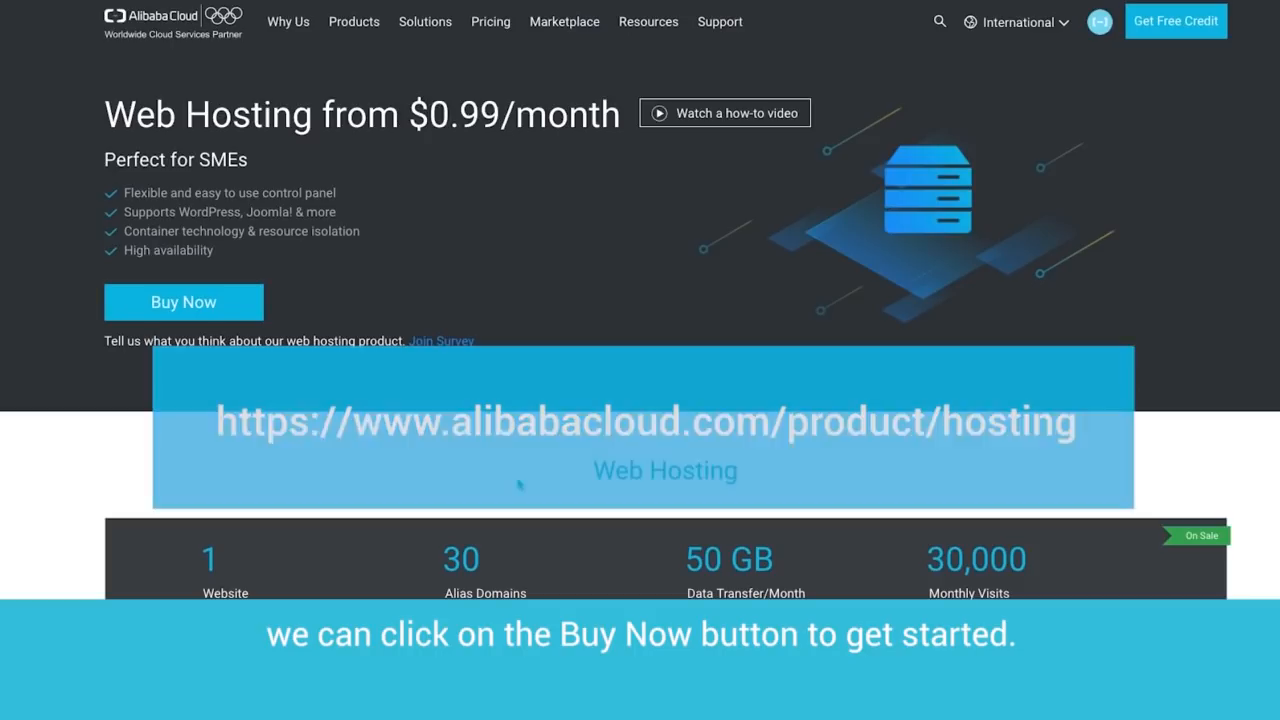
Buy the default one-year Economy hosting configuration, place the order and pay the $14.26 total.
{"action": "scroll", "scroll_direction": "down", "scroll_amount": 3}
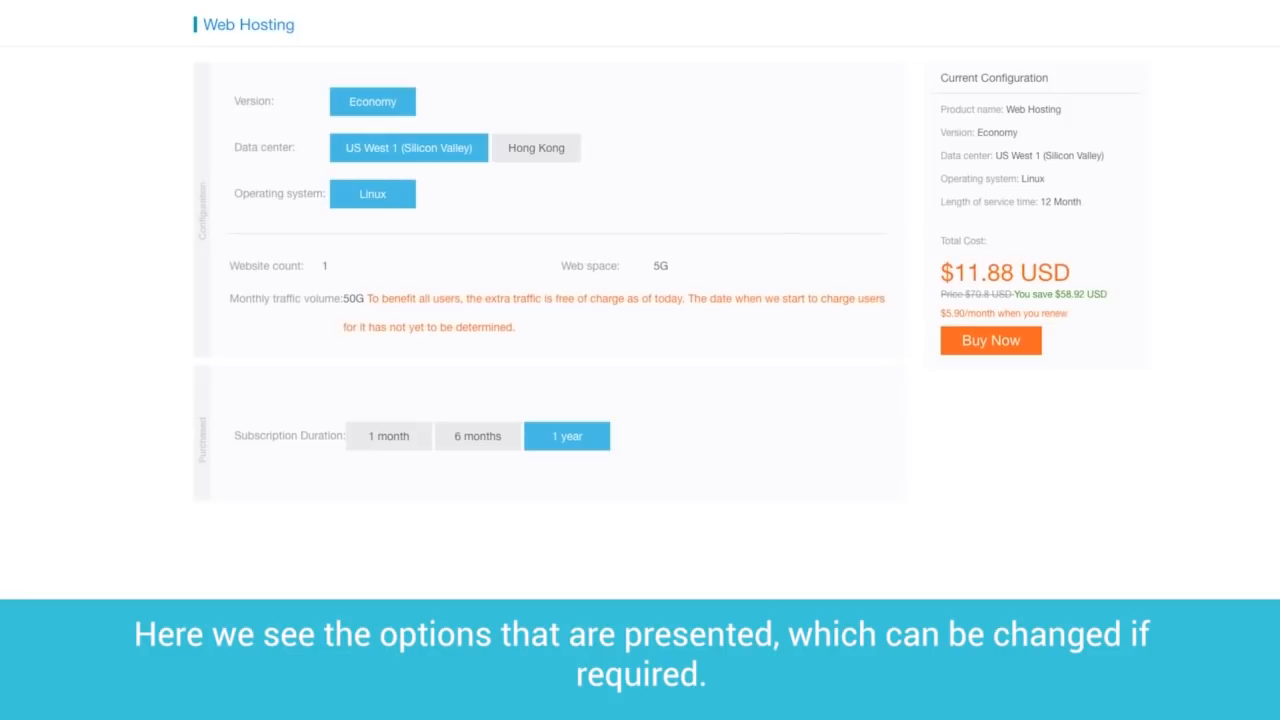
{"action": "scroll", "scroll_direction": "down", "scroll_amount": 3}
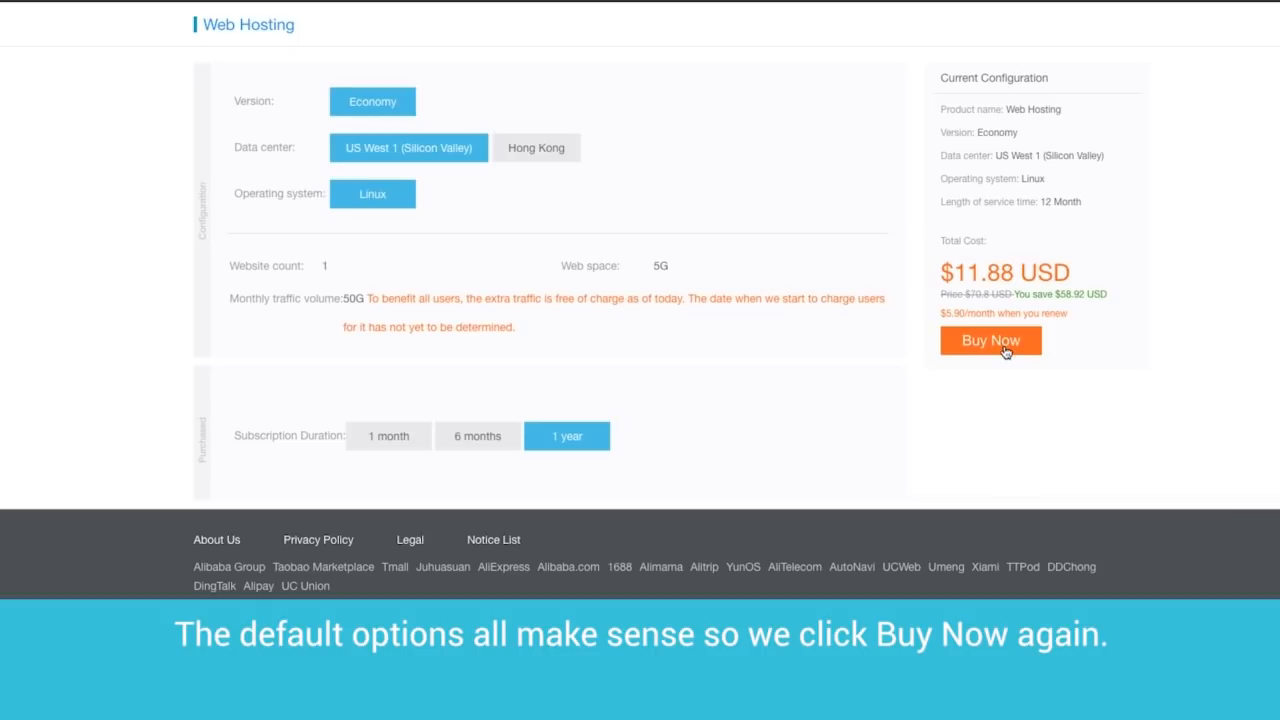
{"action": "left_click", "coordinate": [990, 340]}
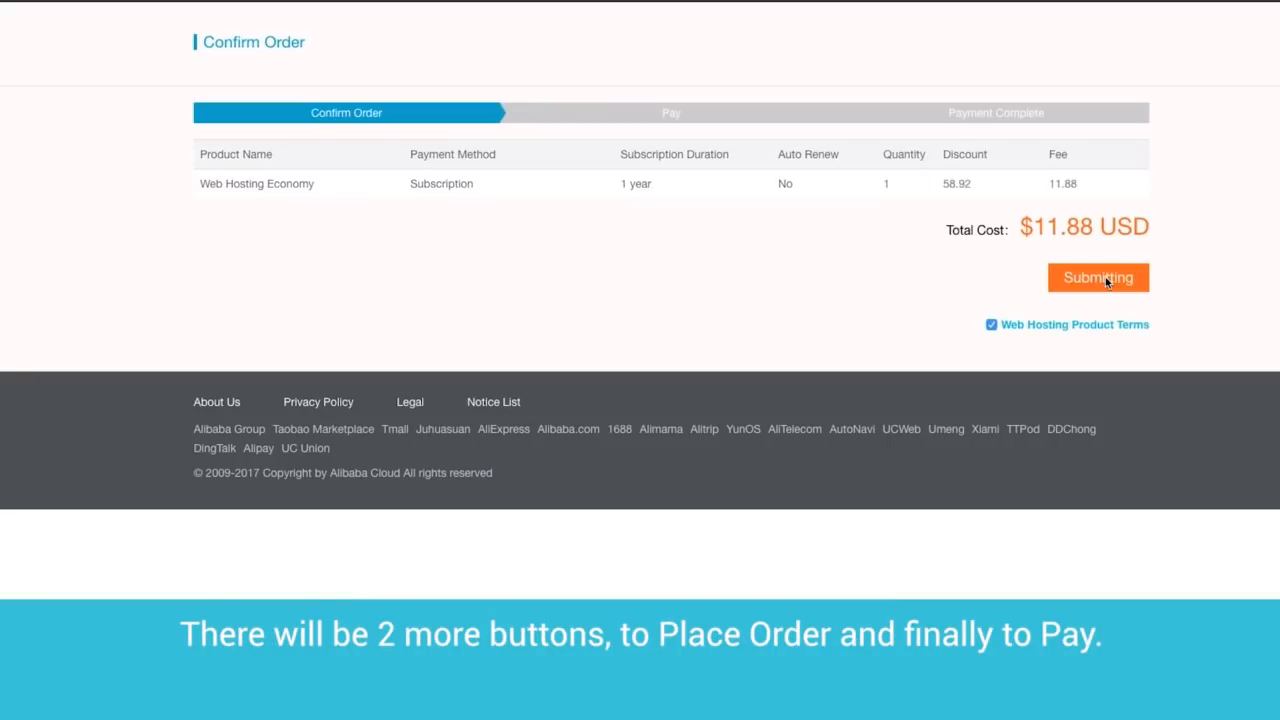
{"action": "left_click", "coordinate": [1098, 276]}
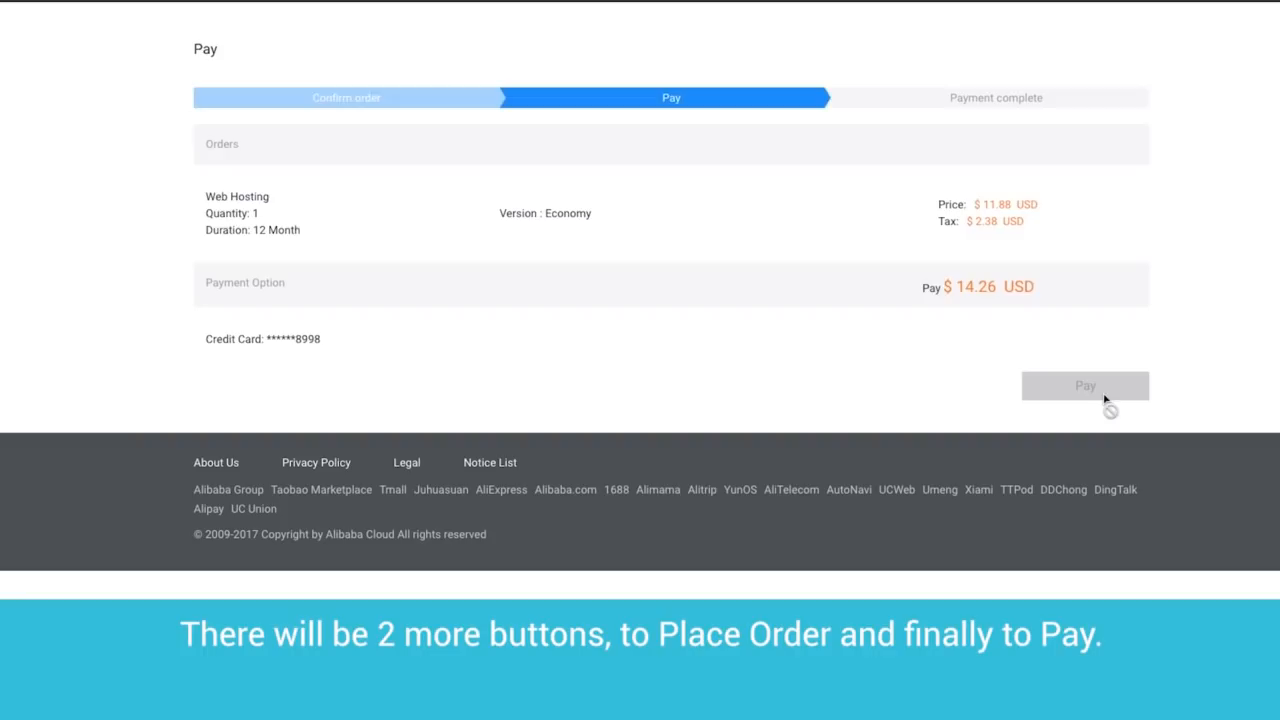
{"action": "left_click", "coordinate": [1084, 386]}
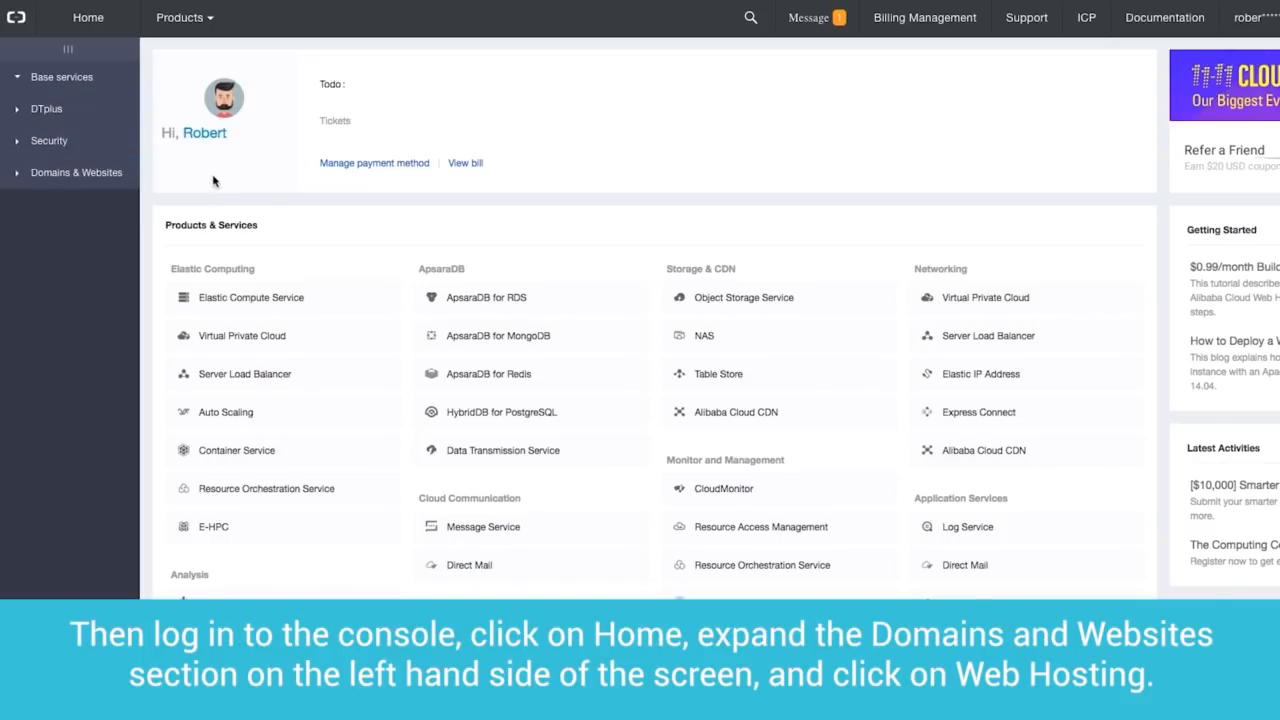
From the console home, go to Domains & Websites > Web Hosting and open the 2t0fh487o instance details.
{"action": "left_click", "coordinate": [76, 172]}
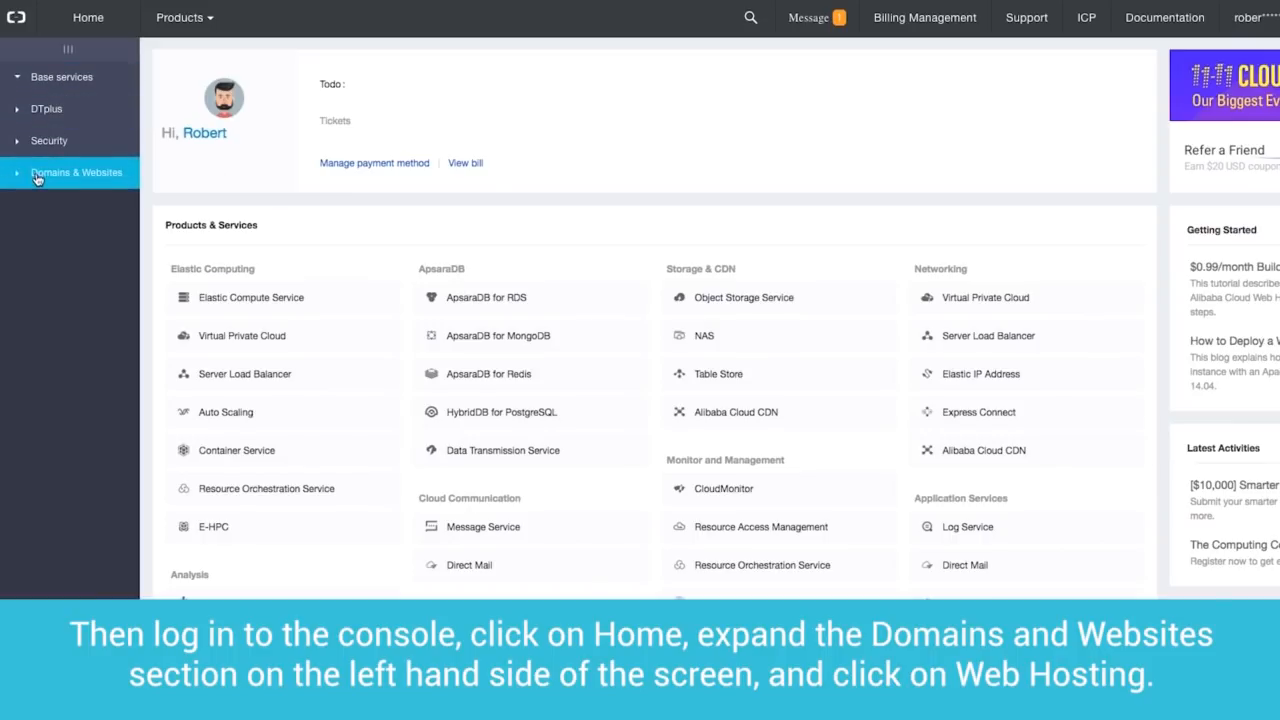
{"action": "left_click", "coordinate": [76, 172]}
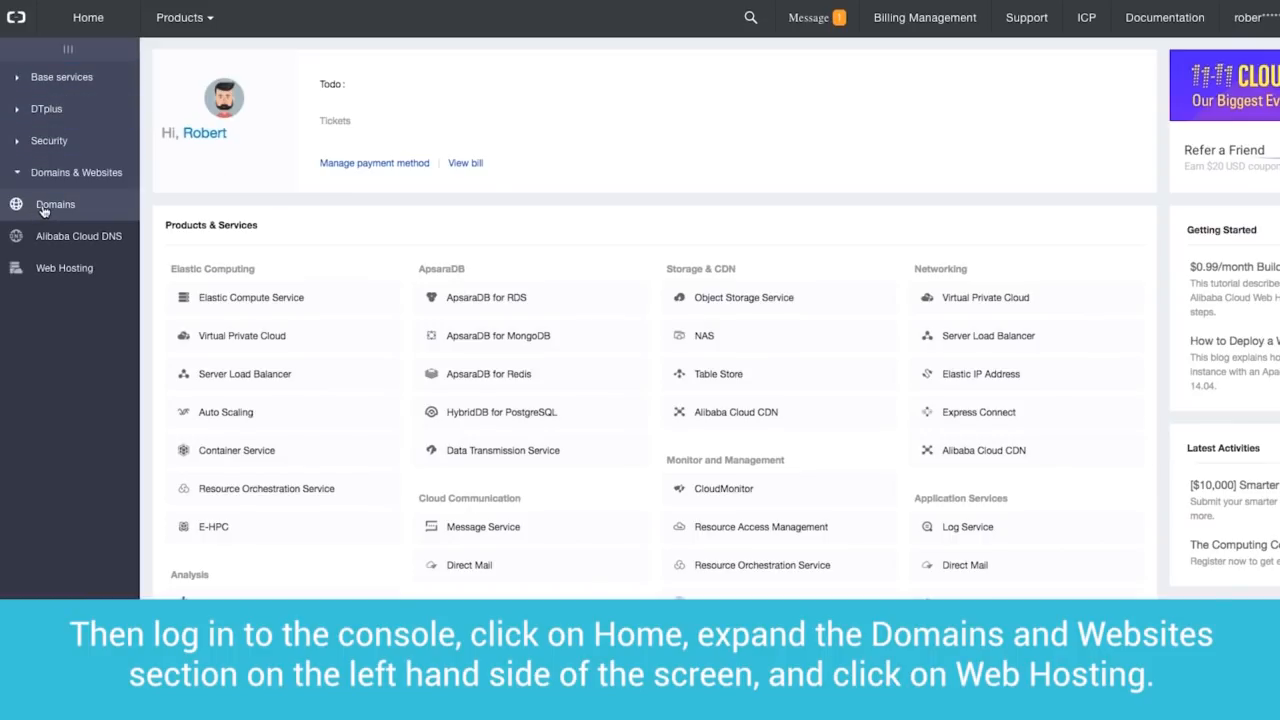
{"action": "left_click", "coordinate": [64, 268]}
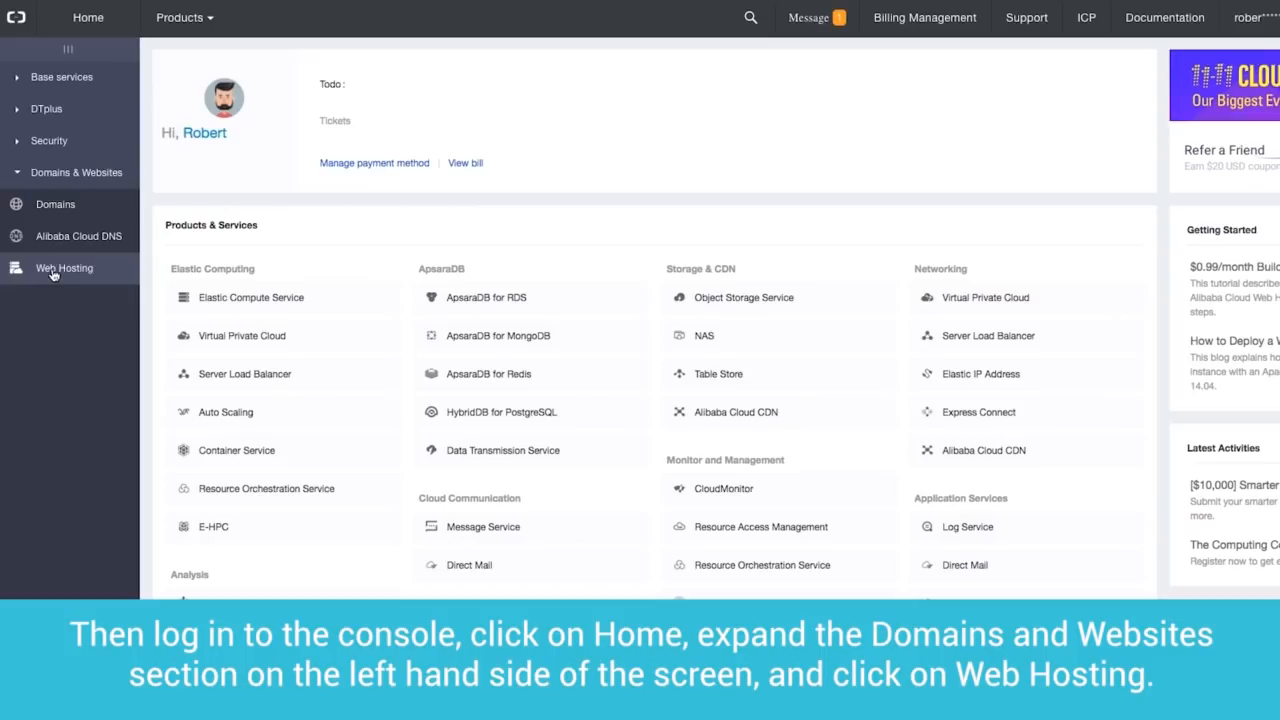
{"action": "left_click", "coordinate": [64, 268]}
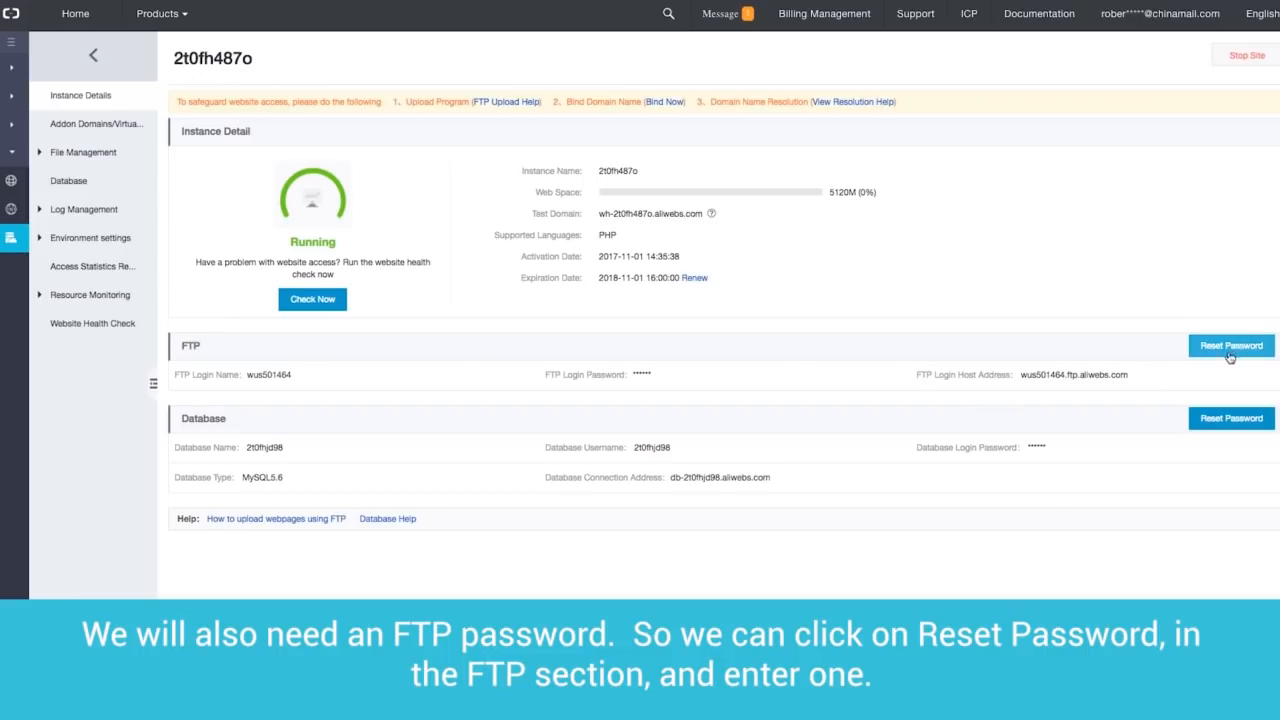
Reset the hosting instance's FTP login password and confirm the change.
{"action": "left_click", "coordinate": [1232, 344]}
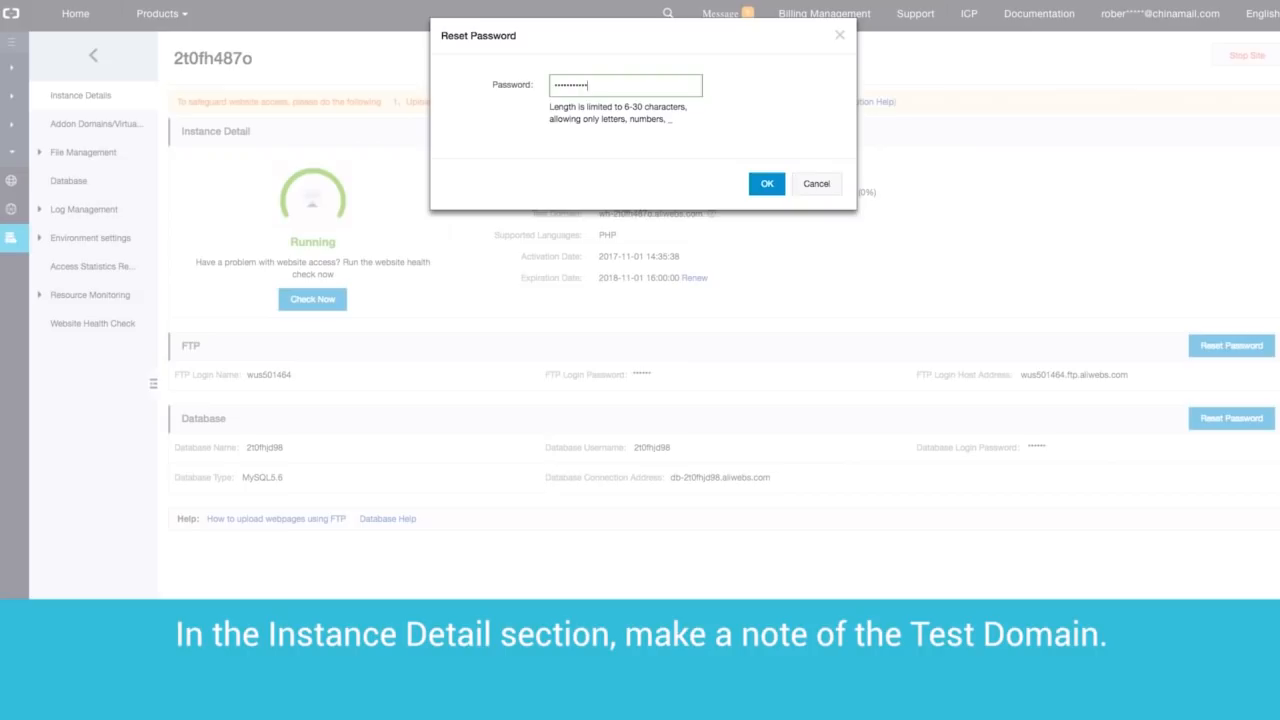
{"action": "left_click", "coordinate": [766, 184]}
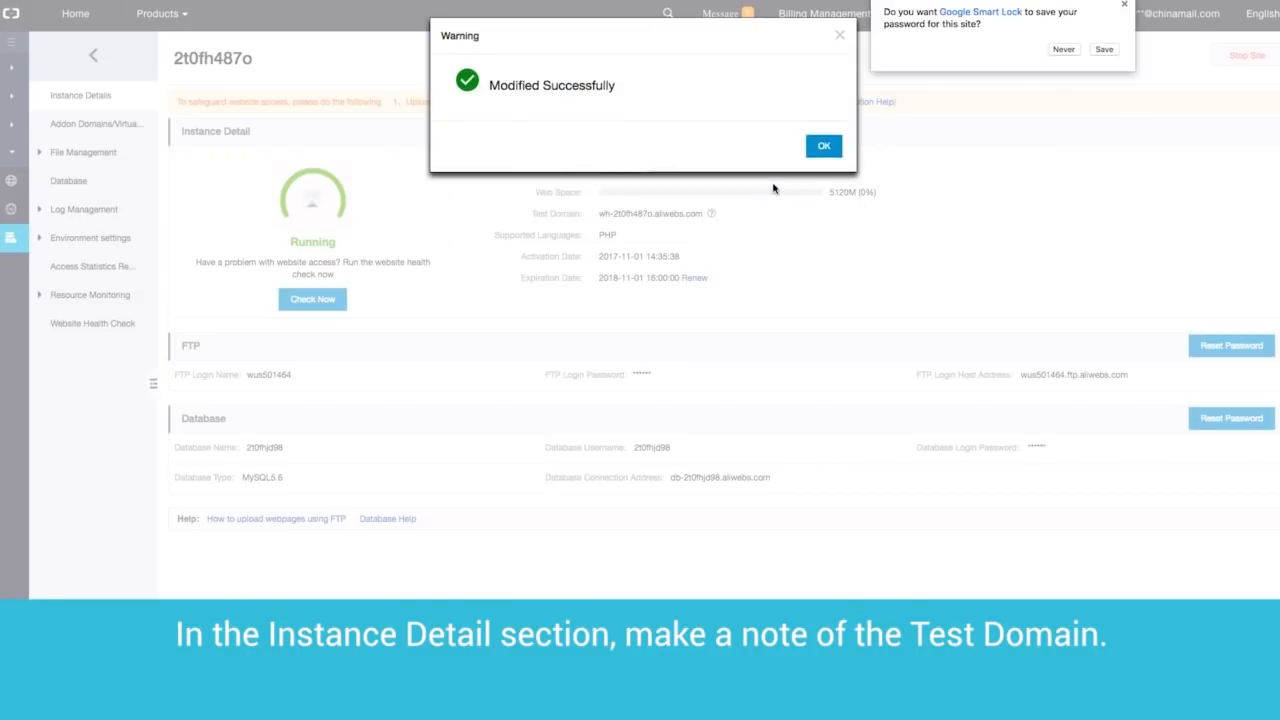
{"action": "left_click", "coordinate": [824, 144]}
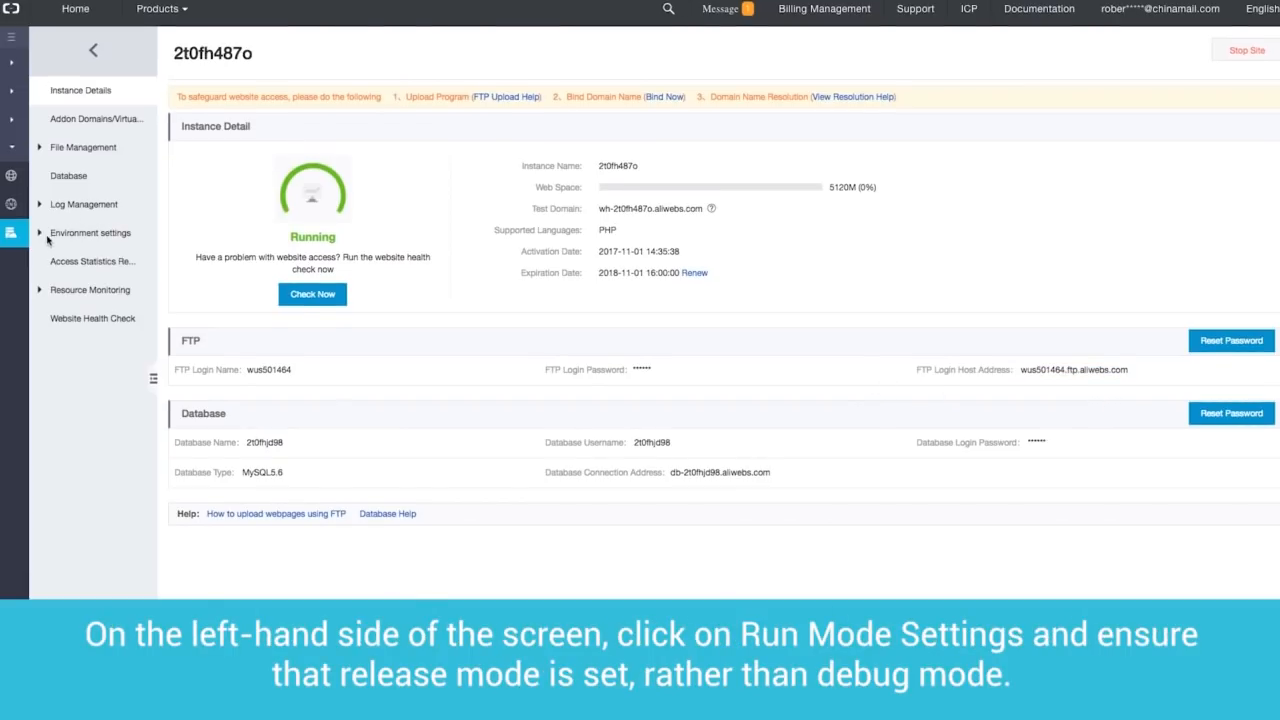
Under Environment settings, go to the Run Mode Settings of the instance.
{"action": "left_click", "coordinate": [90, 232]}
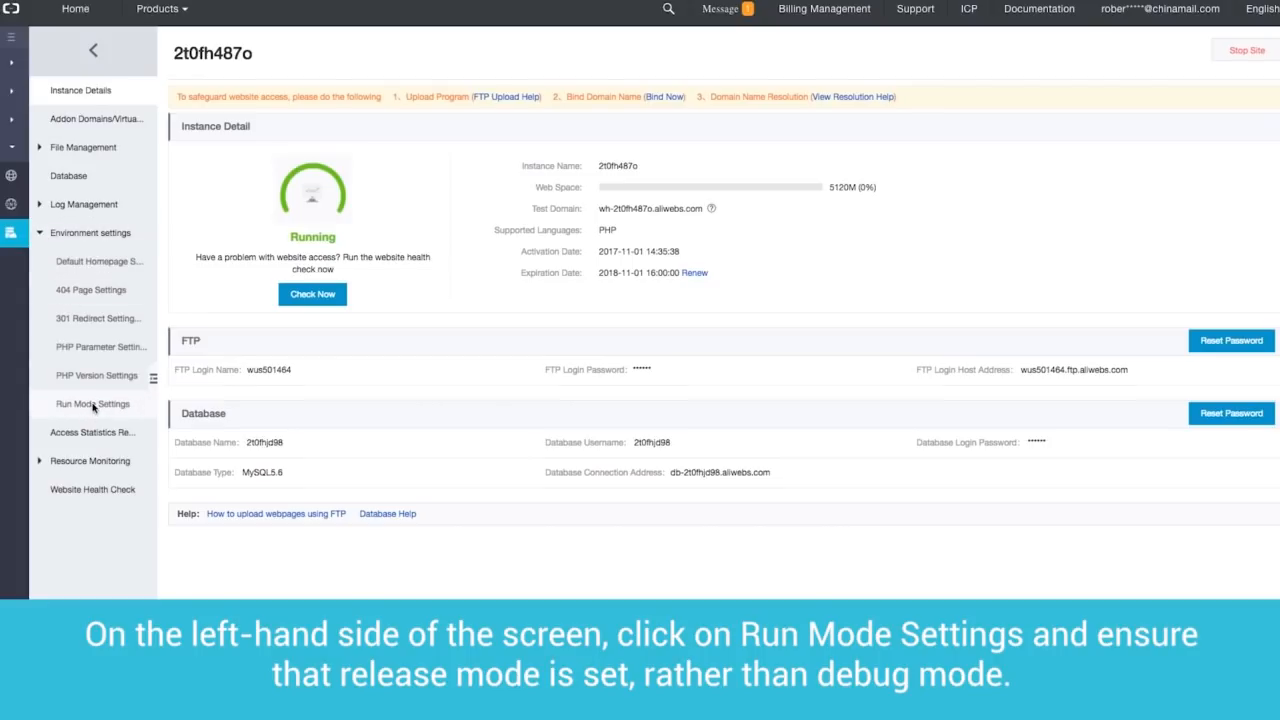
{"action": "left_click", "coordinate": [92, 404]}
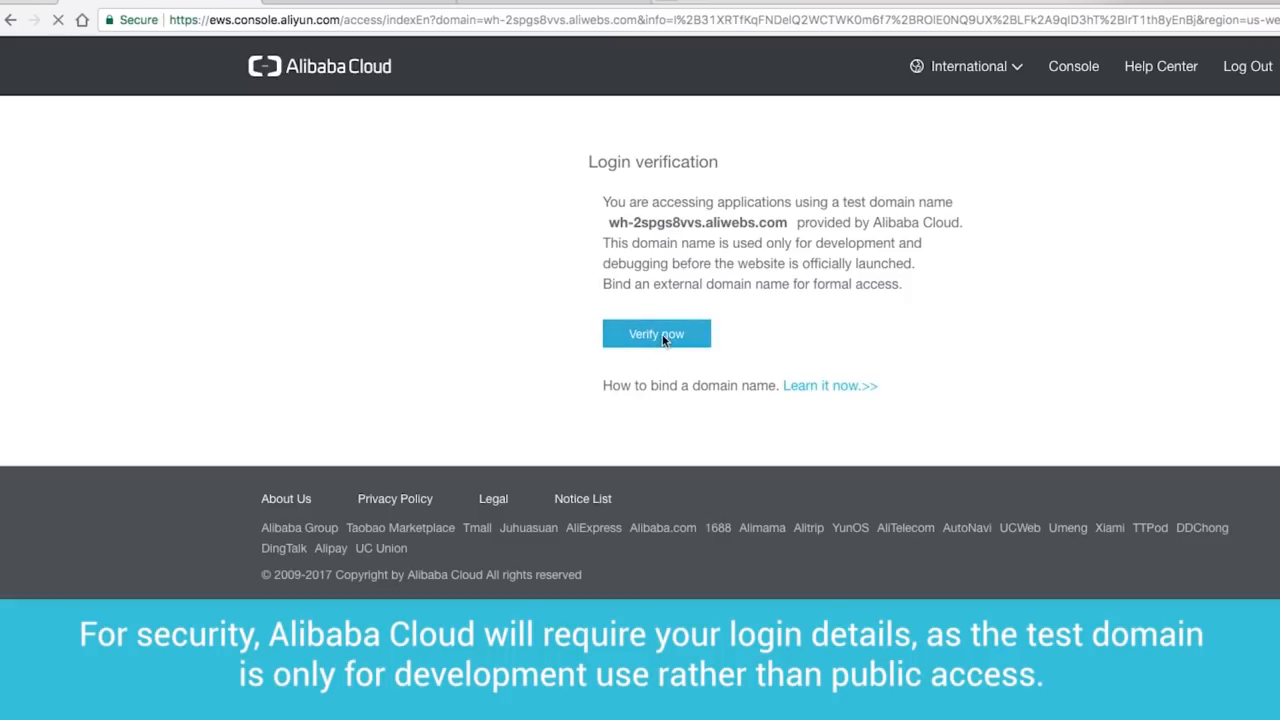
Pass the test domain's login verification and acknowledge its development-only notice.
{"action": "left_click", "coordinate": [656, 332]}
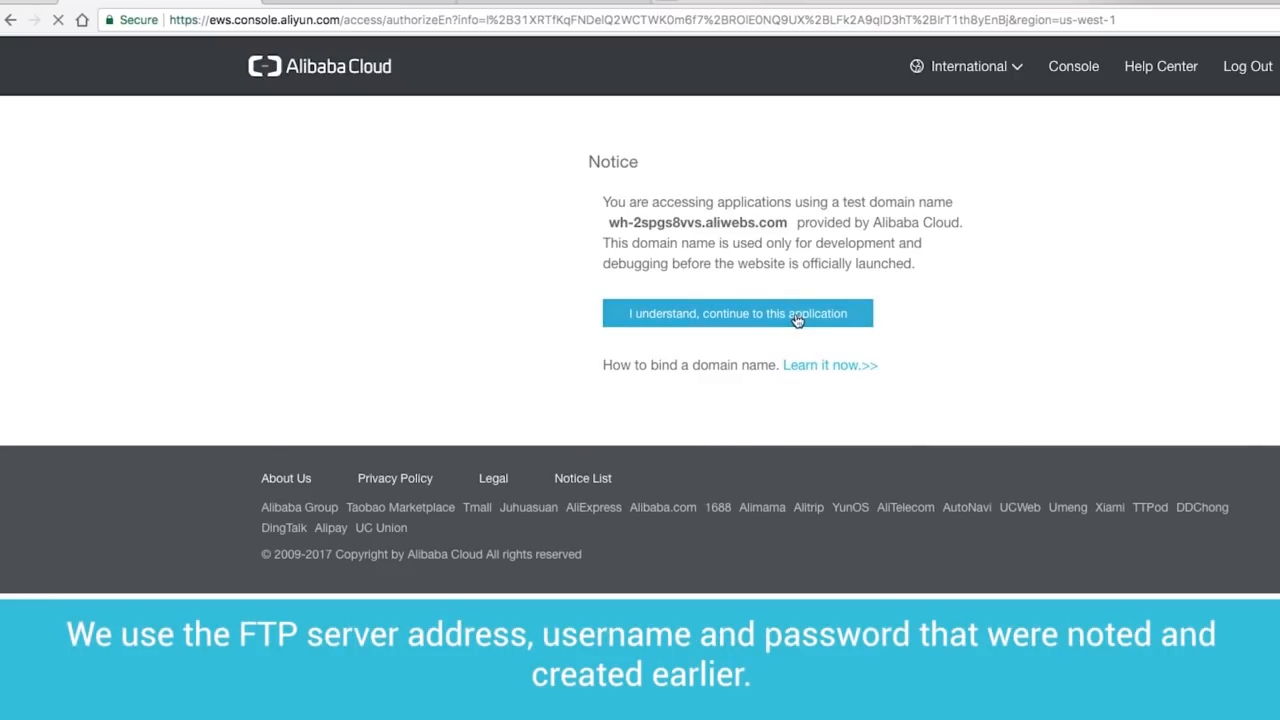
{"action": "left_click", "coordinate": [736, 312]}
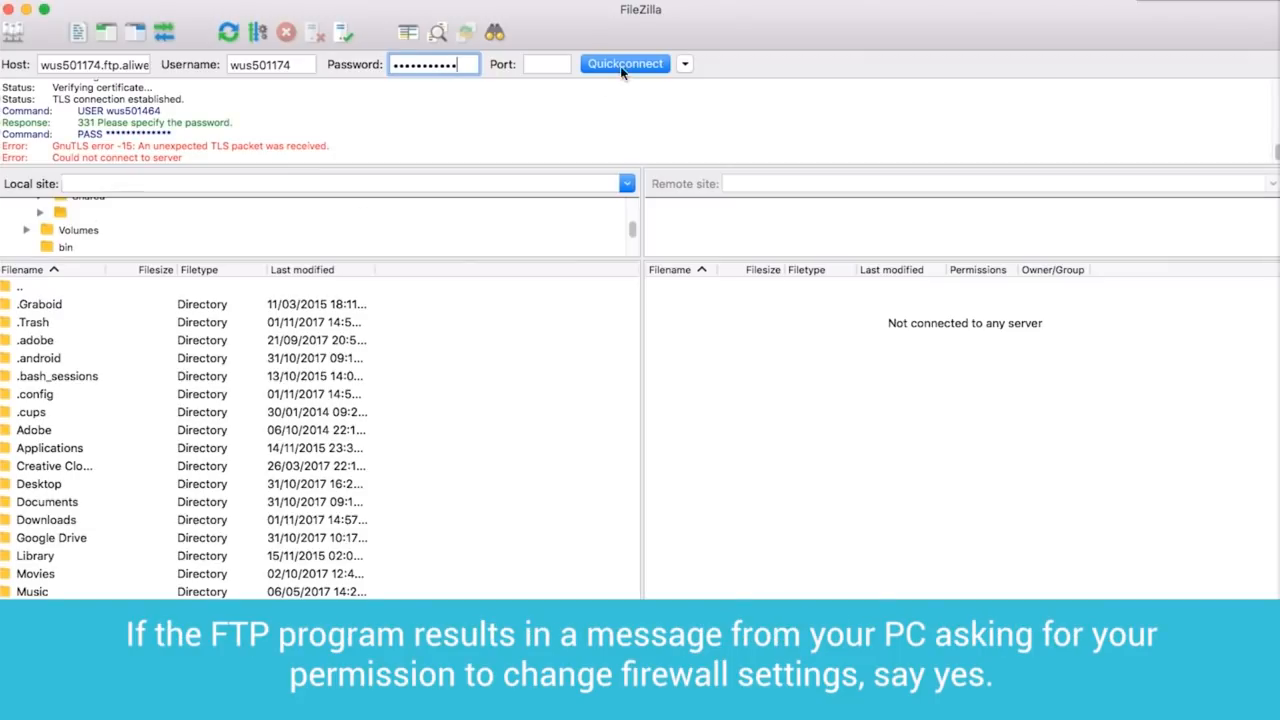
Quickconnect FileZilla to the hosting FTP server with the instance's host, username and password.
{"action": "left_click", "coordinate": [624, 64]}
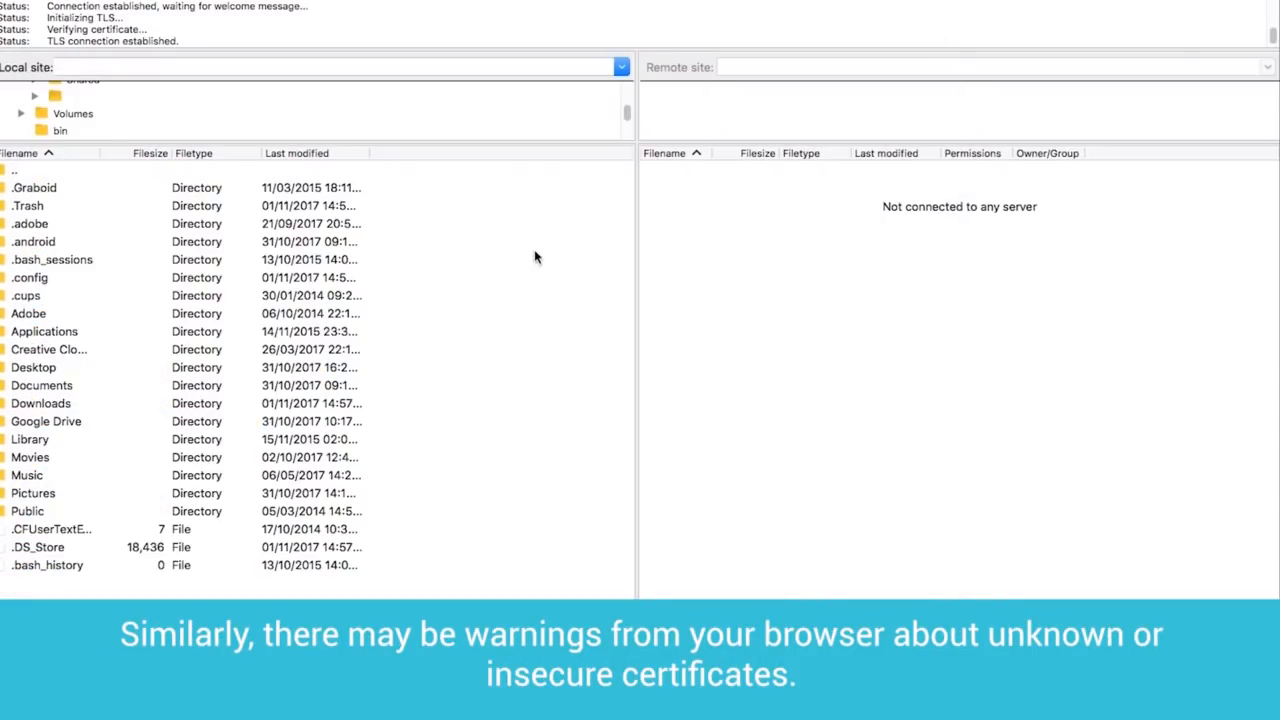
{"action": "mouse_move", "coordinate": [556, 202]}
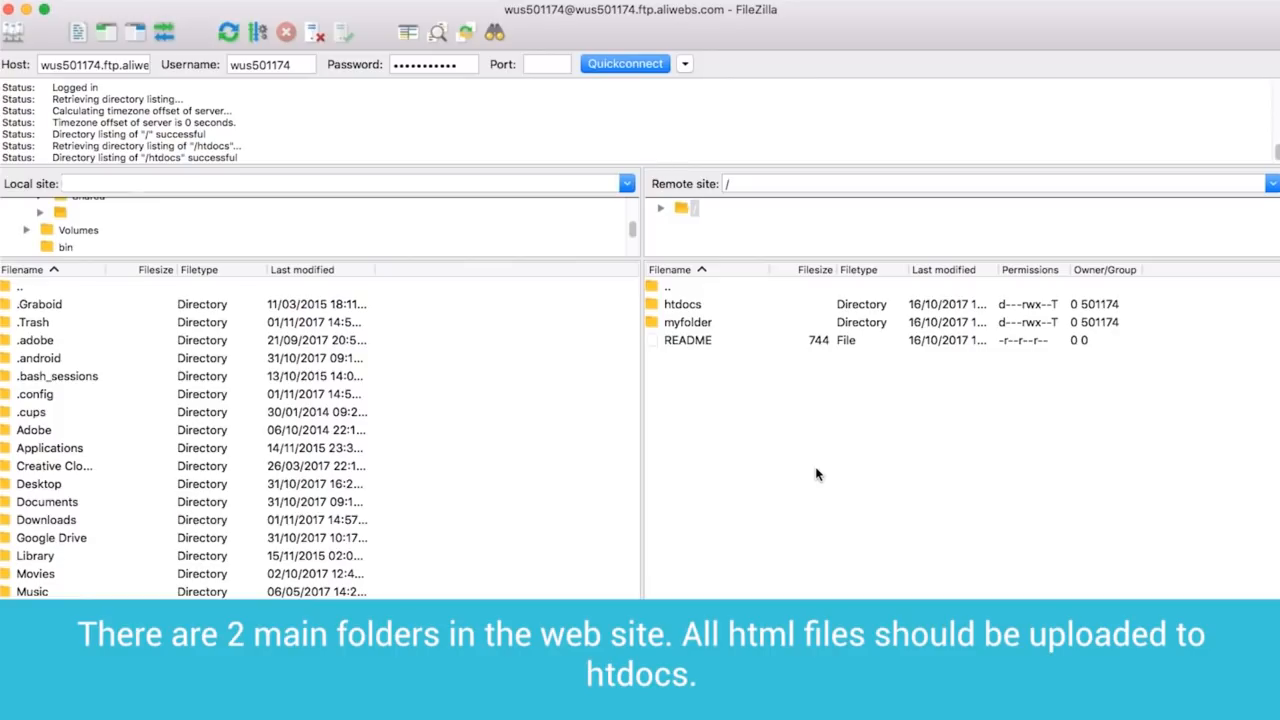
Browse into the remote htdocs folder and select default.html.
{"action": "left_click", "coordinate": [684, 304]}
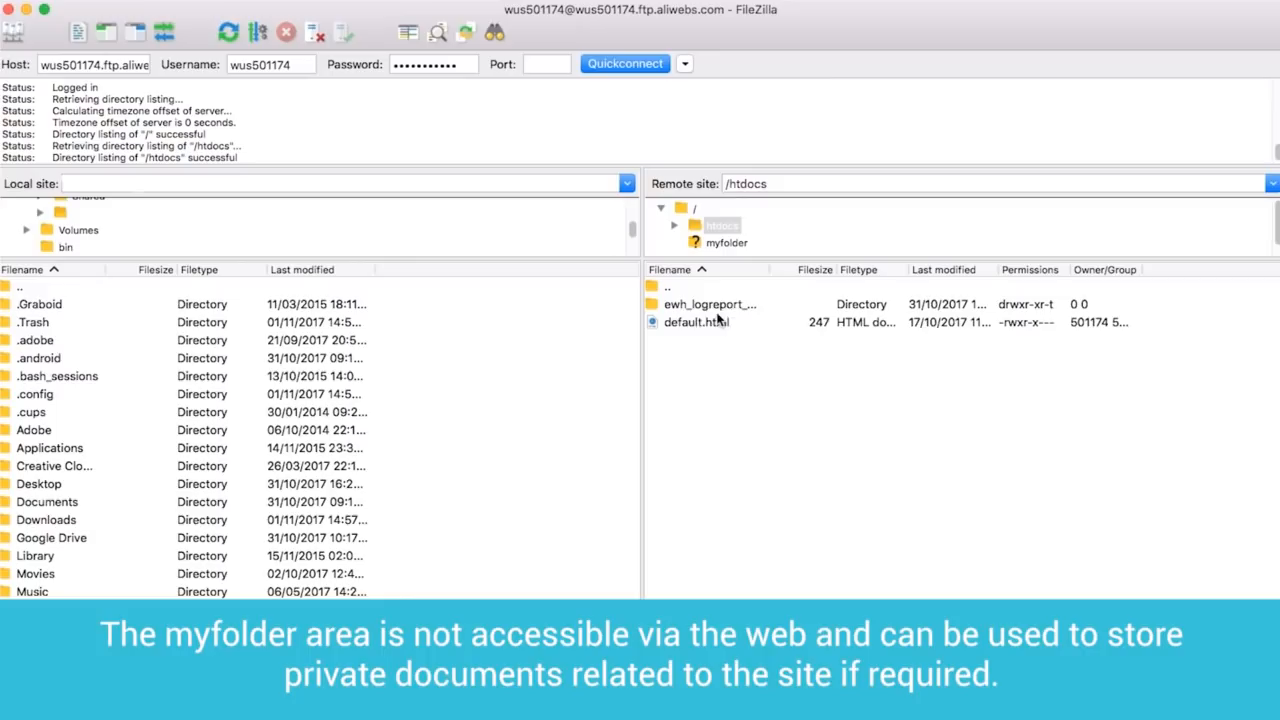
{"action": "left_click", "coordinate": [696, 322]}
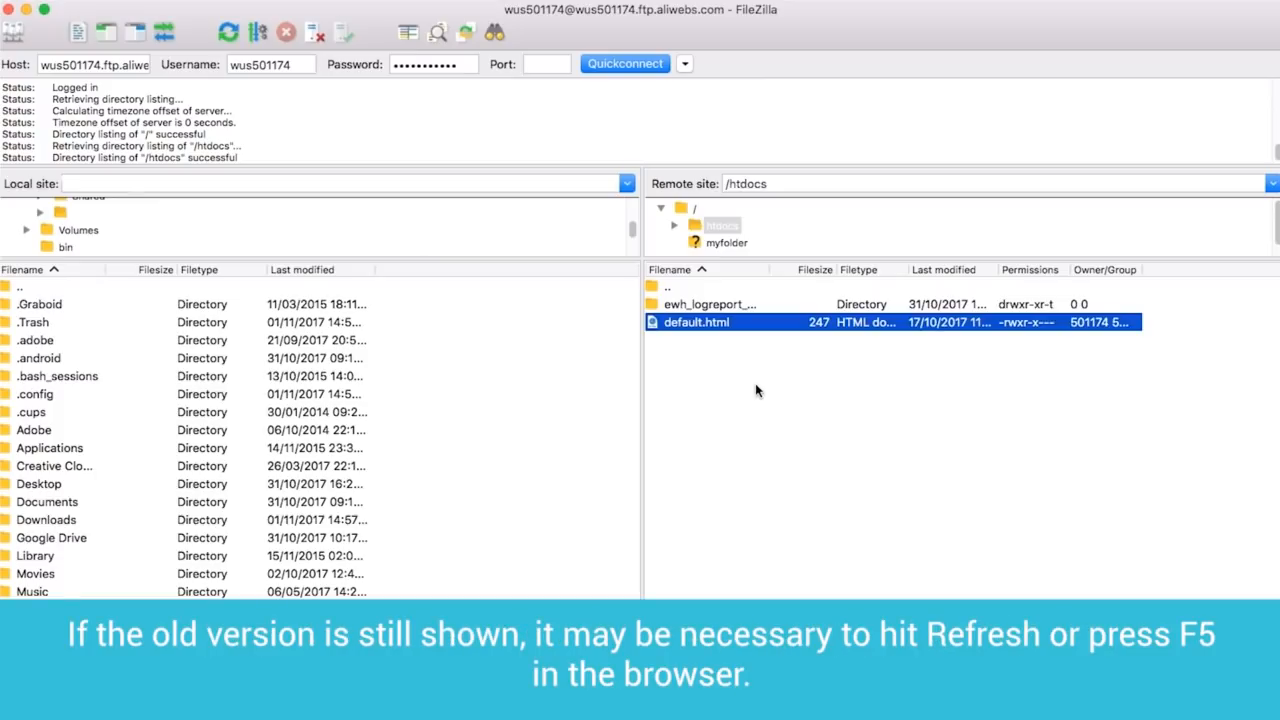
{"action": "mouse_move", "coordinate": [784, 420]}
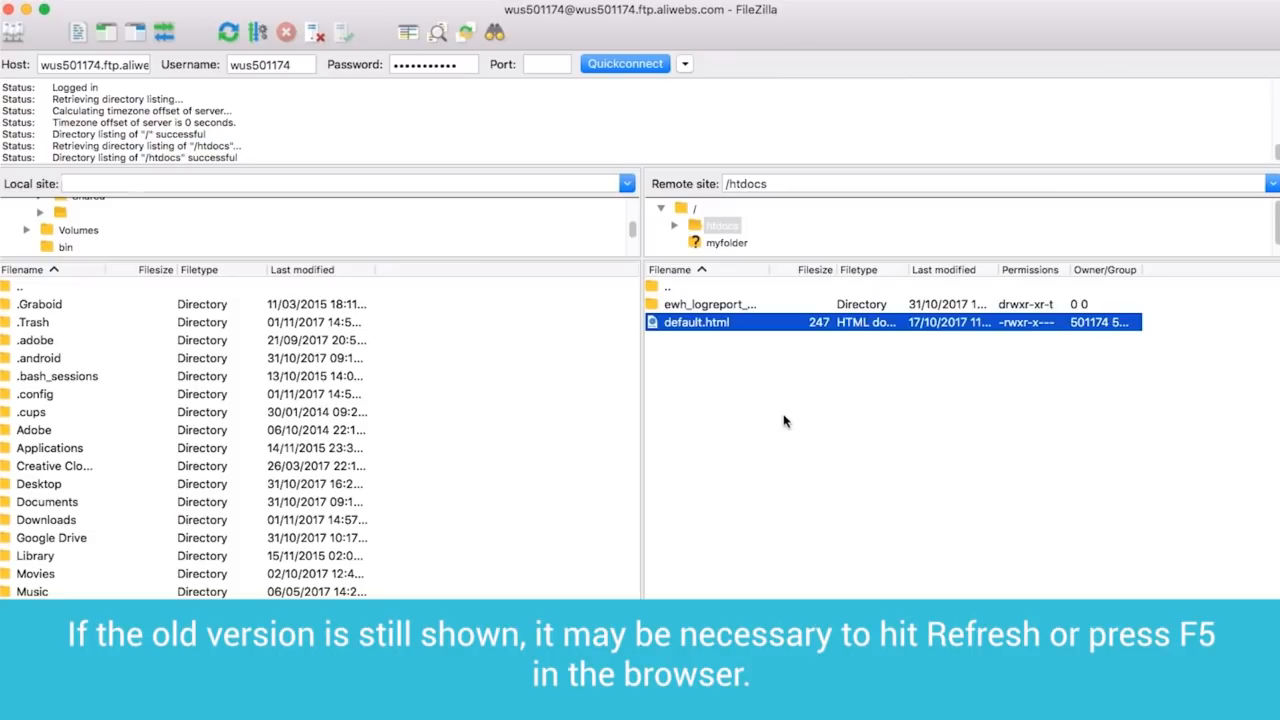
{"action": "mouse_move", "coordinate": [752, 418]}
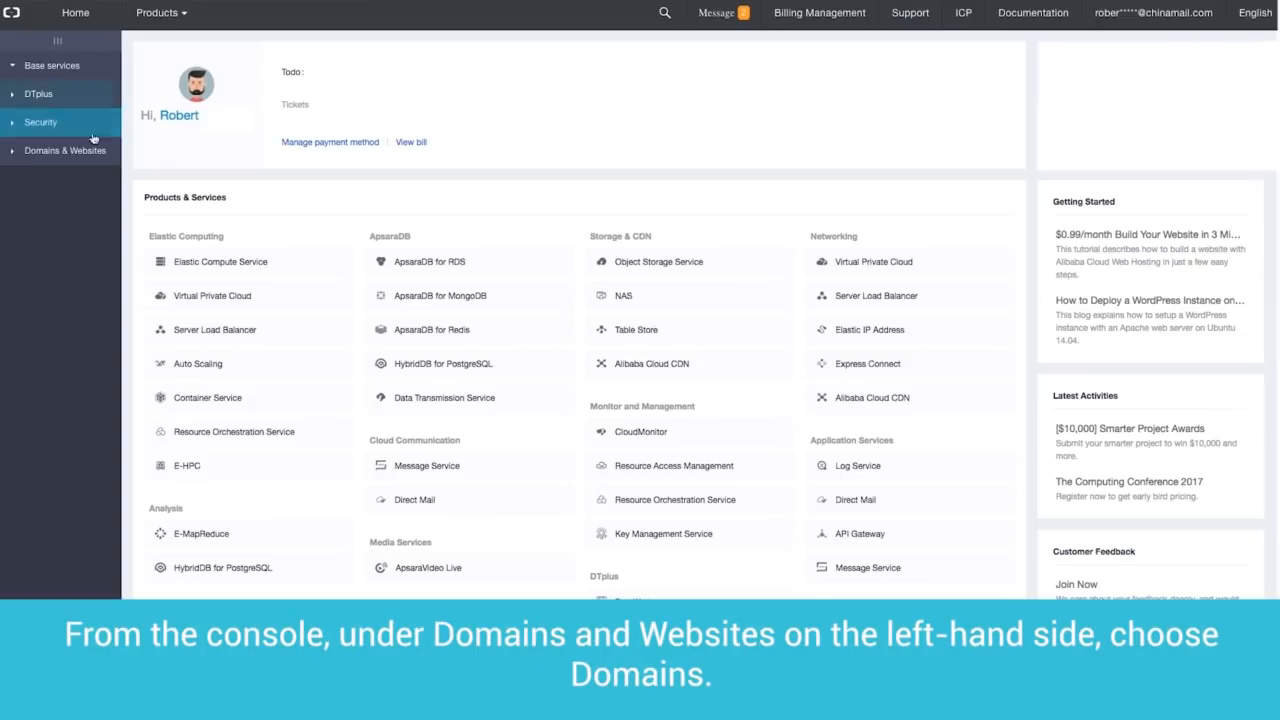
Expand Domains & Websites in the console sidebar to reach the domain search page.
{"action": "left_click", "coordinate": [64, 150]}
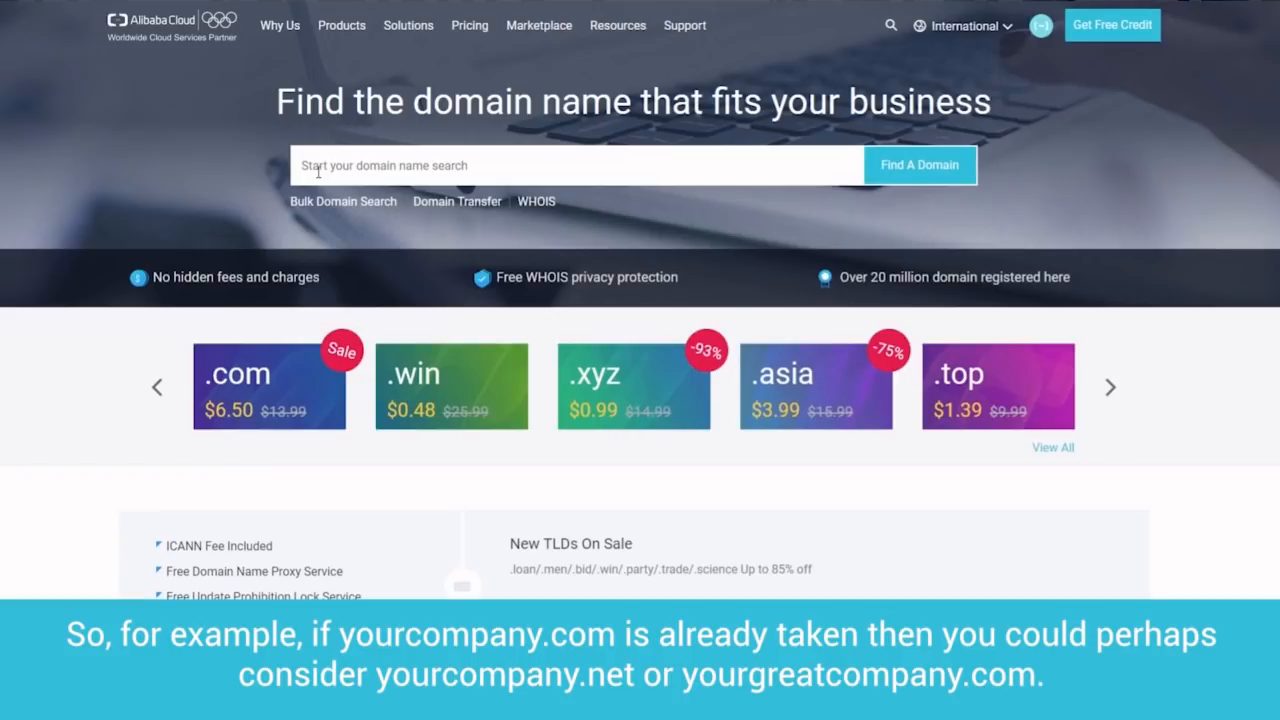
Search for the domain name my-web-pages.
{"action": "type", "text": "m"}
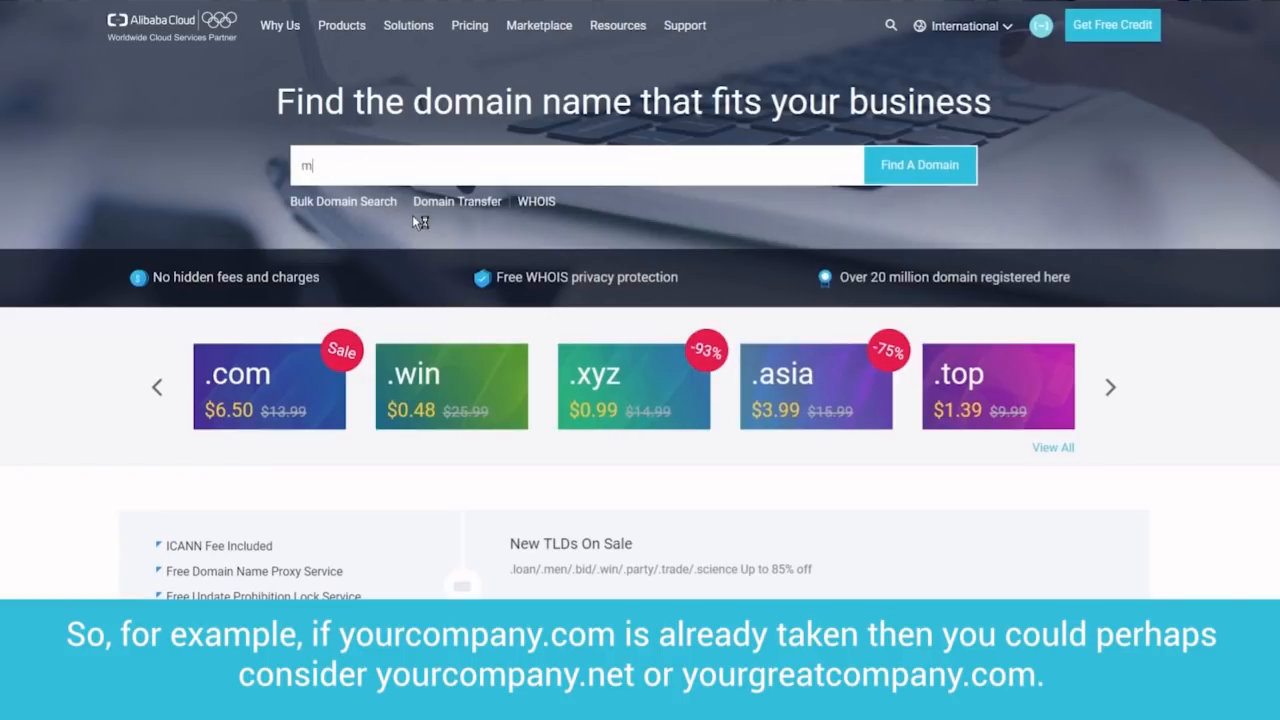
{"action": "type", "text": "y-web-pages"}
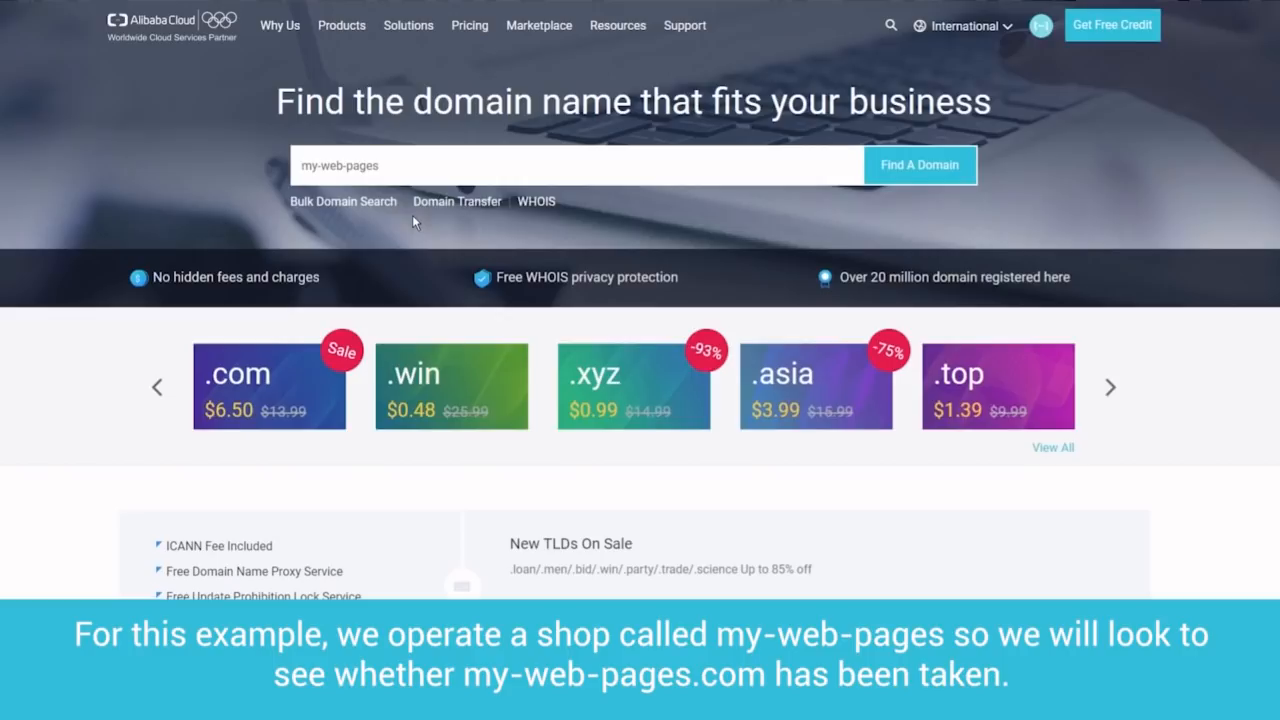
{"action": "left_click", "coordinate": [576, 164]}
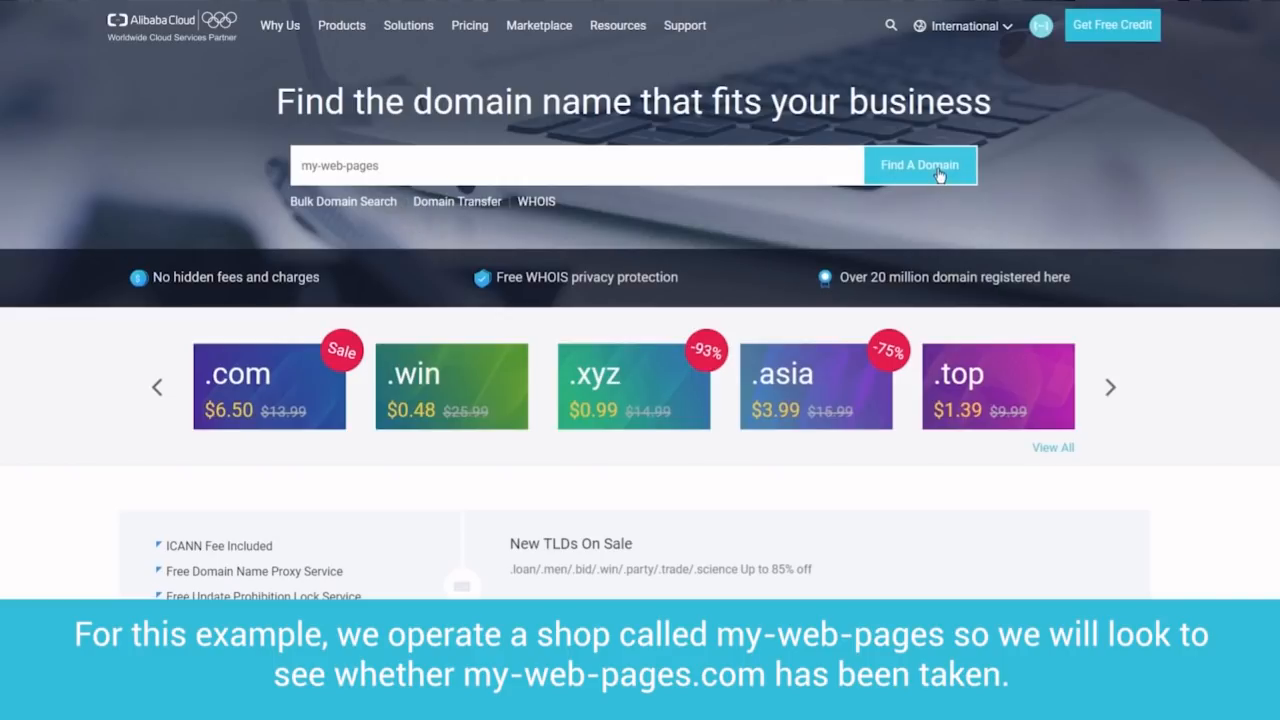
{"action": "left_click", "coordinate": [918, 164]}
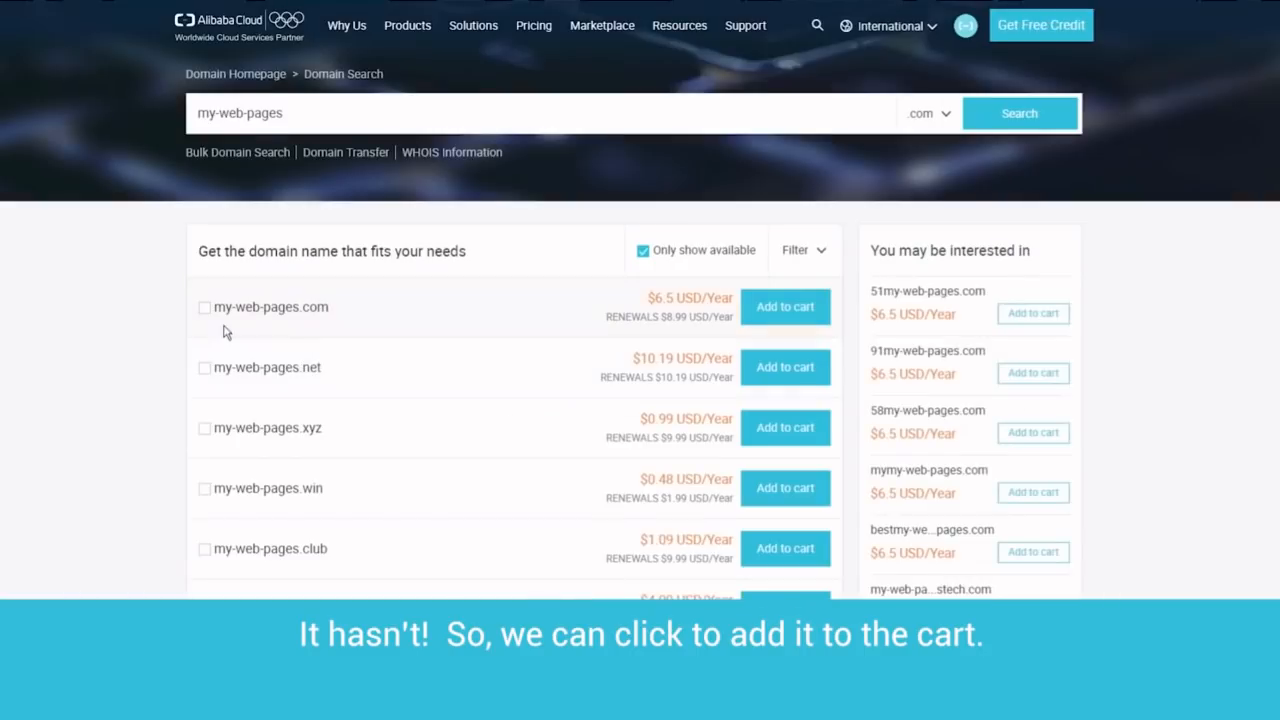
Add my-web-pages.com at $6.5 USD/Year to the cart and view the cart.
{"action": "left_click", "coordinate": [204, 308]}
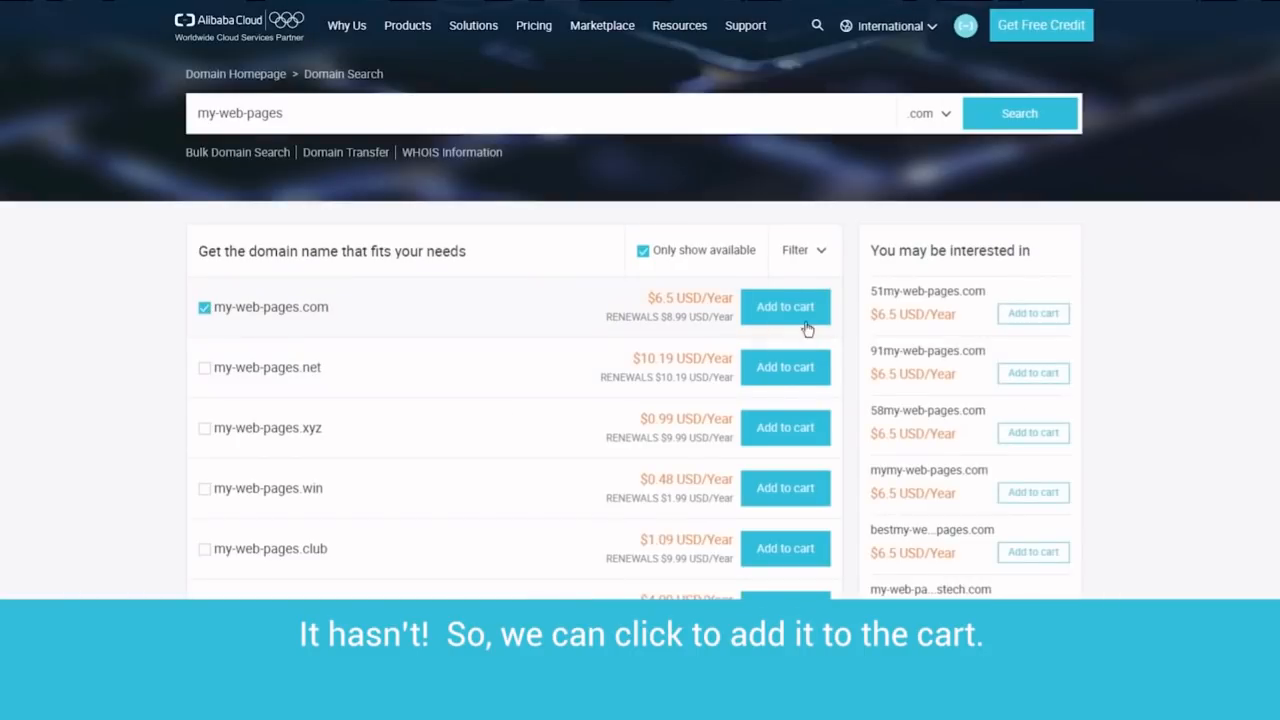
{"action": "left_click", "coordinate": [784, 308]}
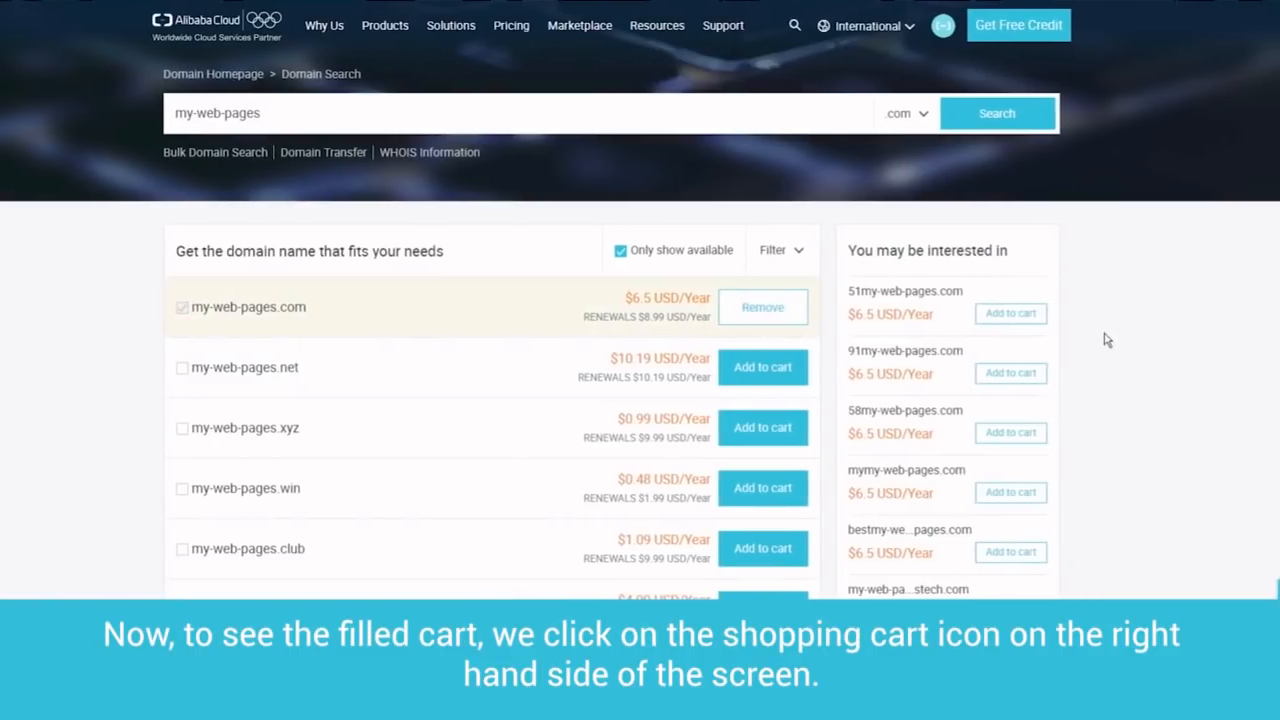
{"action": "left_click", "coordinate": [944, 24]}
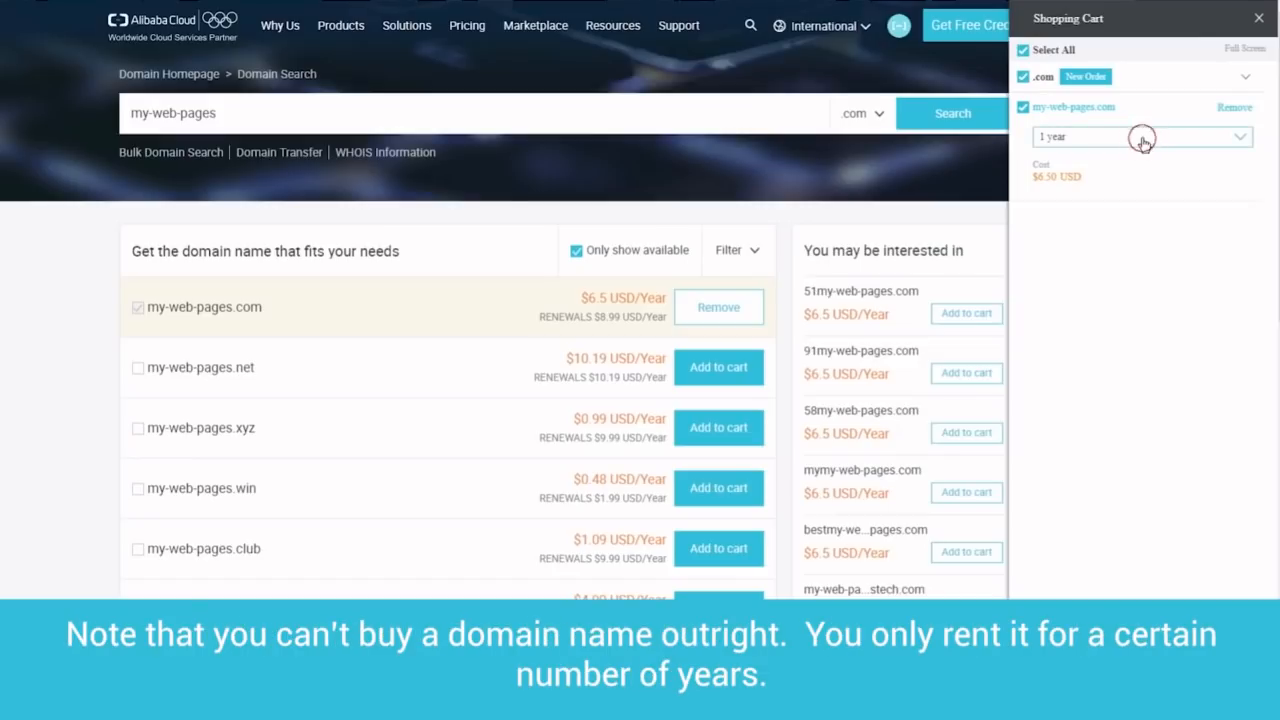
Keep the my-web-pages.com rental period at 1 year and proceed to checkout.
{"action": "left_click", "coordinate": [1140, 136]}
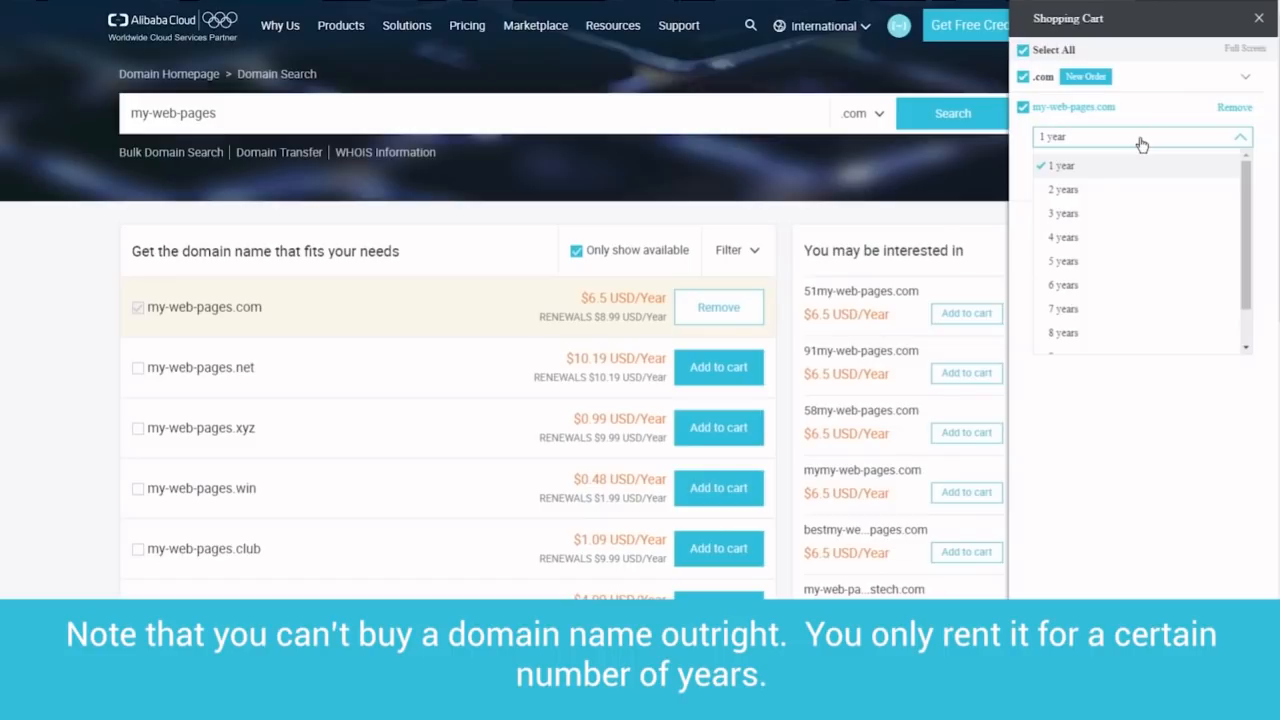
{"action": "mouse_move", "coordinate": [1132, 152]}
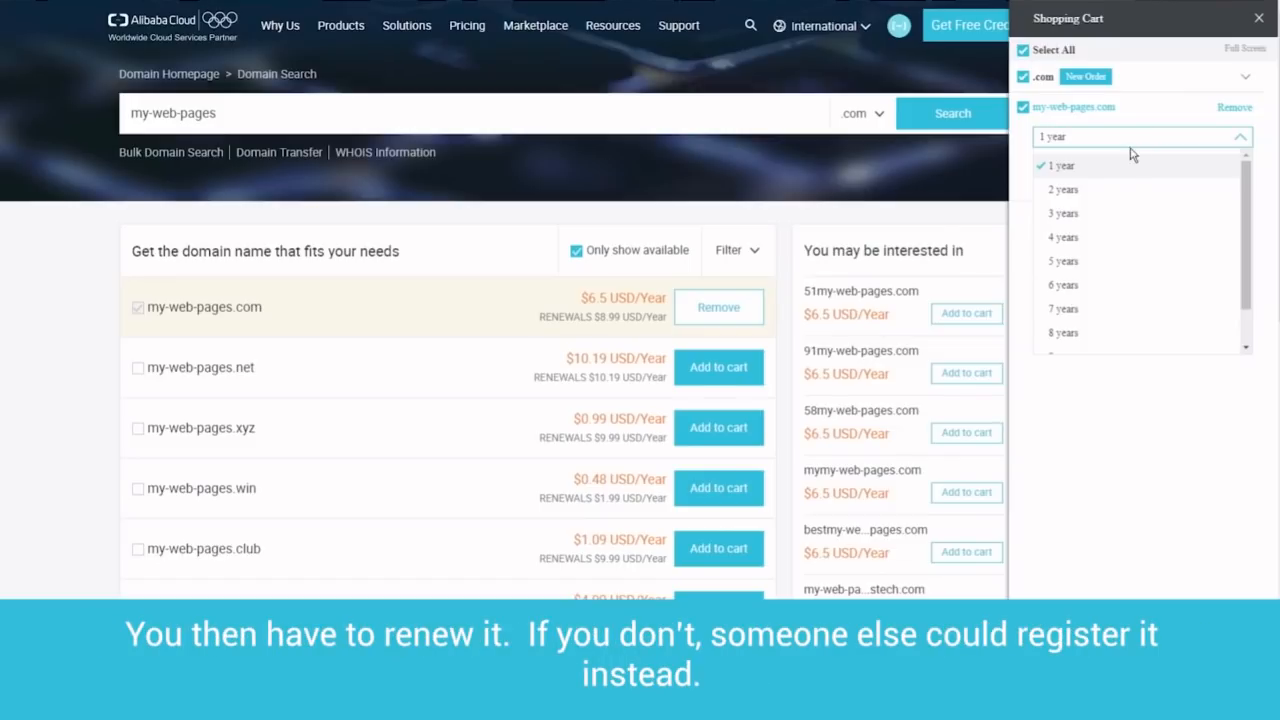
{"action": "left_click", "coordinate": [1060, 164]}
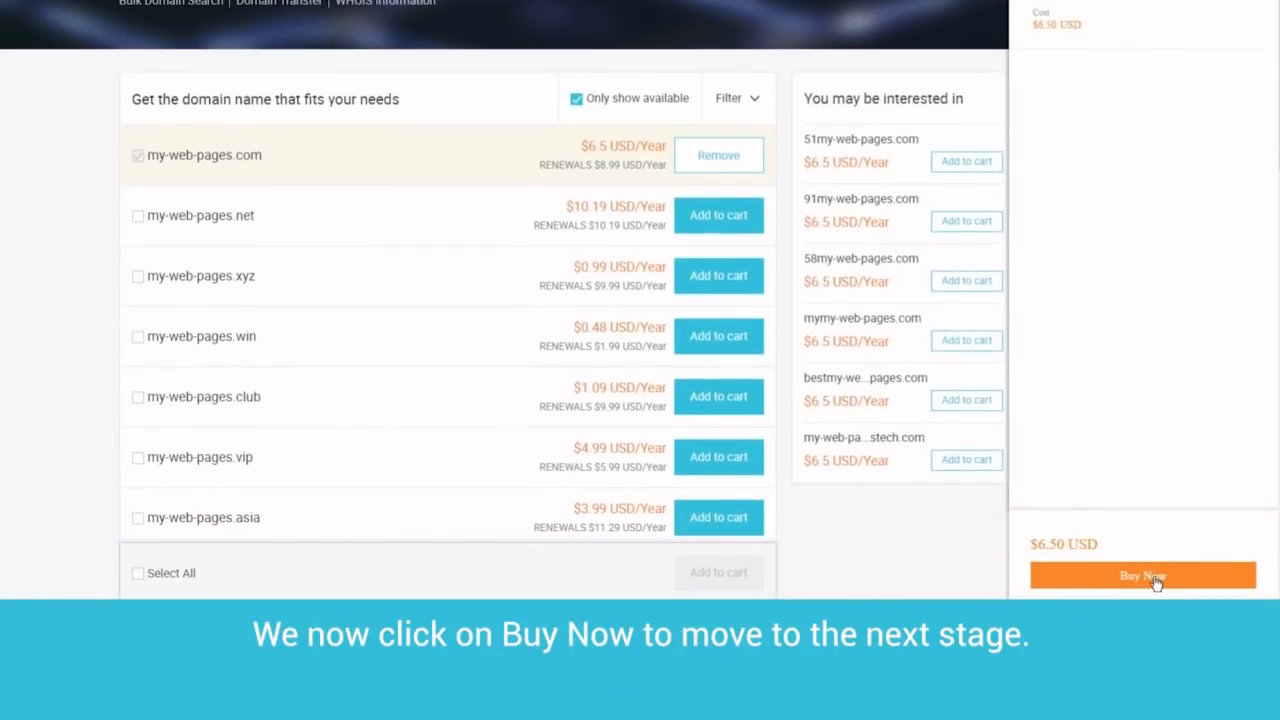
{"action": "left_click", "coordinate": [1142, 576]}
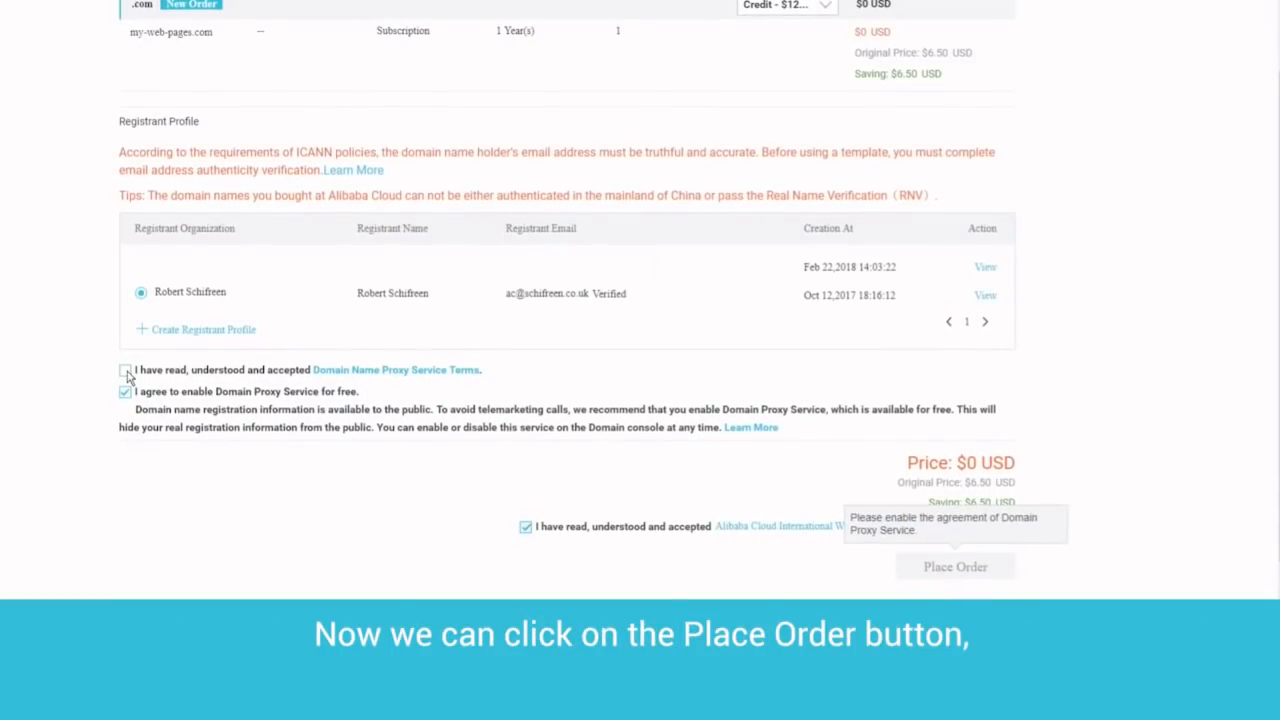
Accept the Domain Name Proxy Service Terms and place the domain order.
{"action": "left_click", "coordinate": [124, 368]}
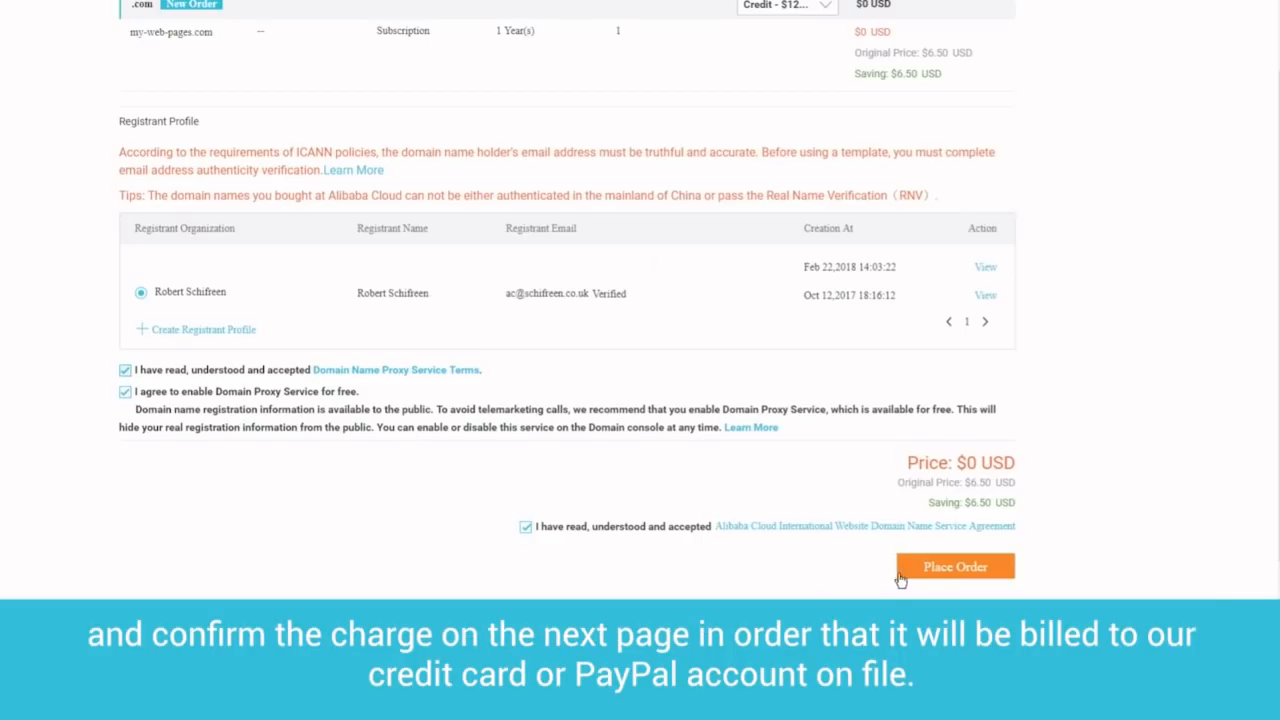
{"action": "left_click", "coordinate": [954, 566]}
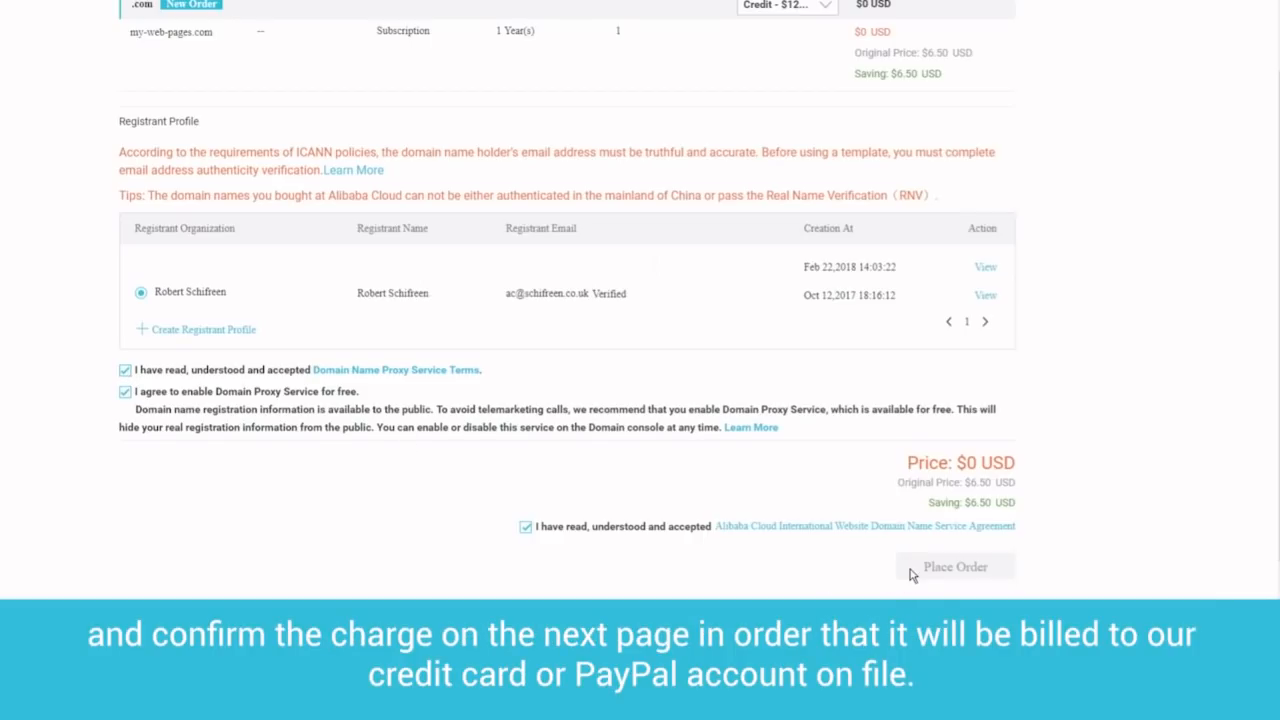
{"action": "left_click", "coordinate": [954, 566]}
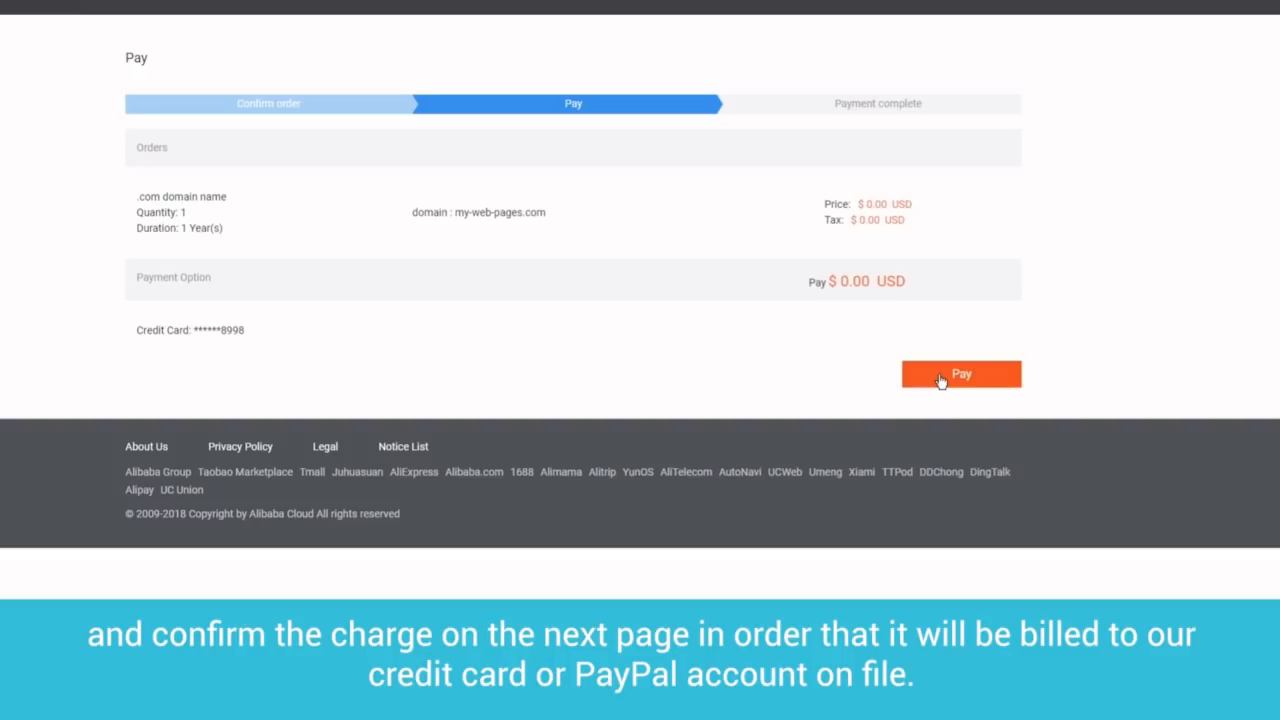
Pay the $0.00 domain order and return to the management console.
{"action": "left_click", "coordinate": [960, 374]}
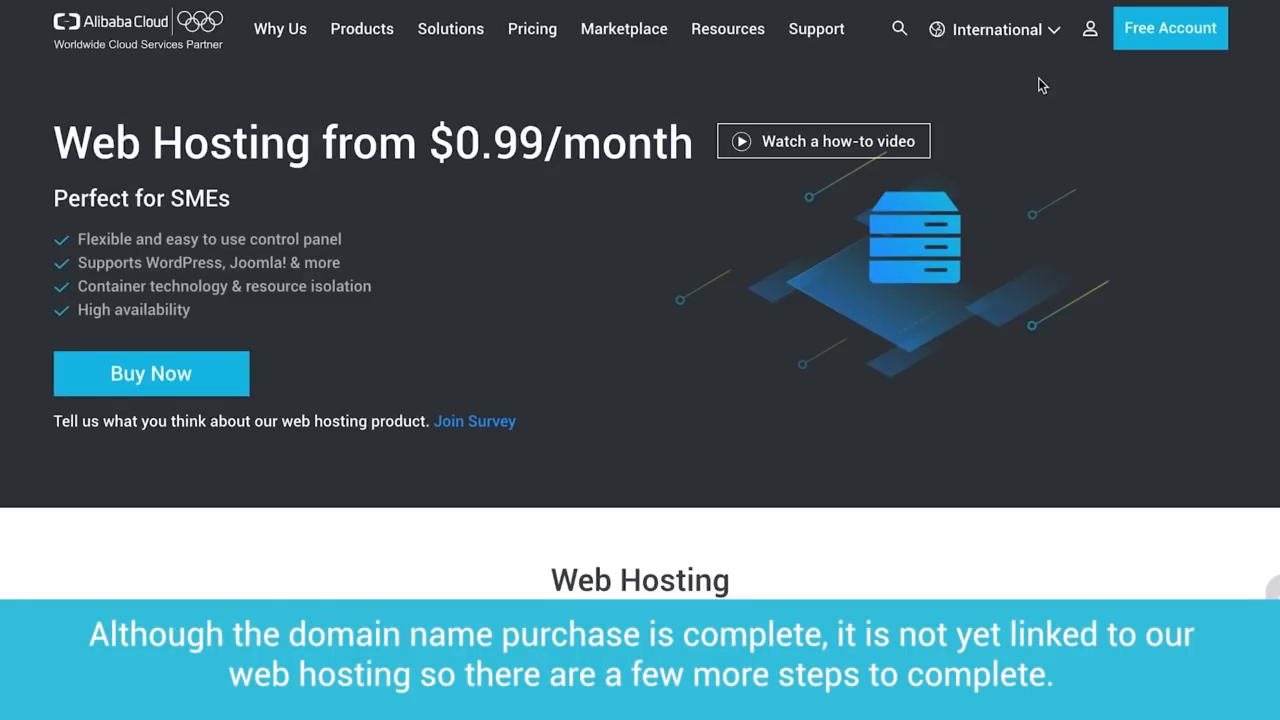
{"action": "mouse_move", "coordinate": [1052, 40]}
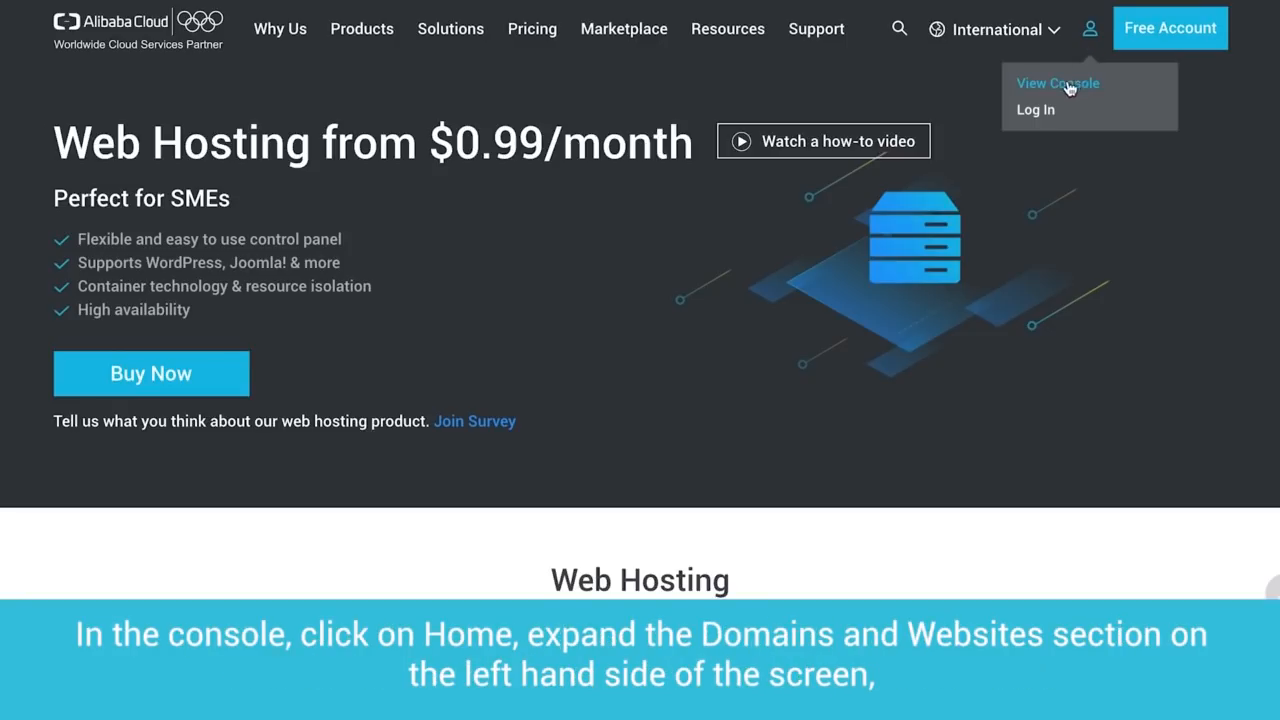
{"action": "left_click", "coordinate": [1056, 84]}
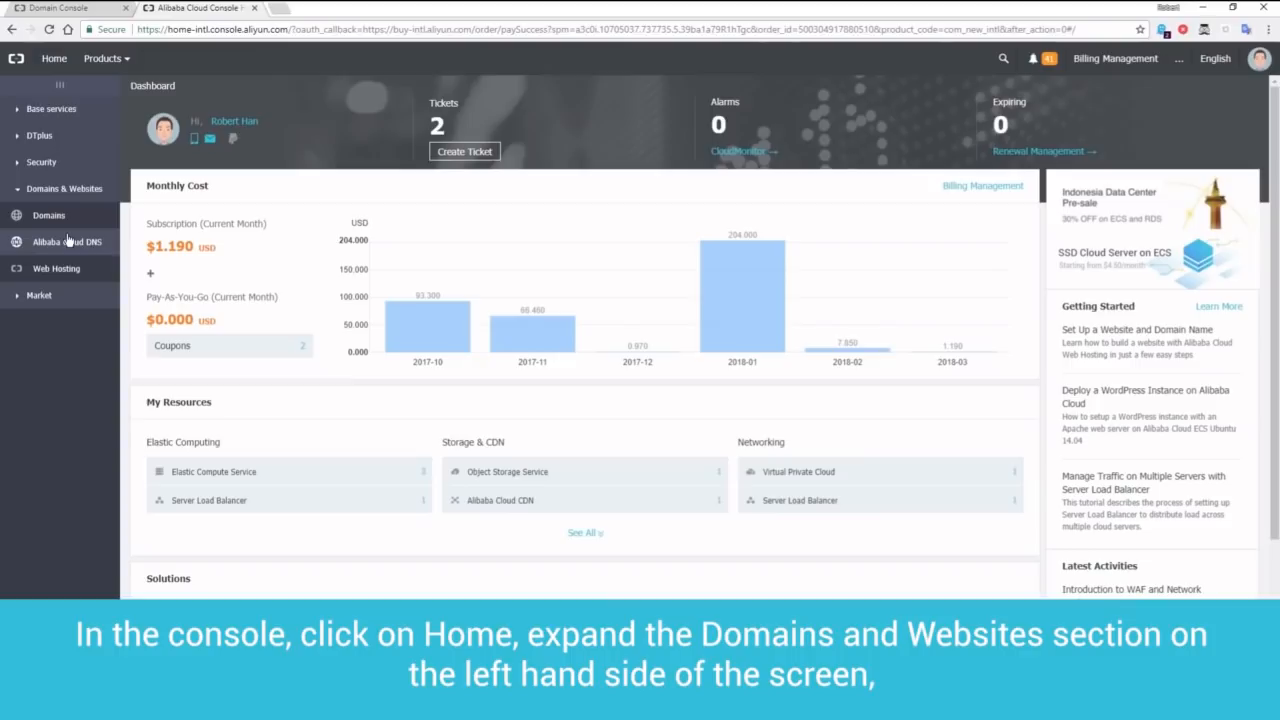
{"action": "mouse_move", "coordinate": [56, 268]}
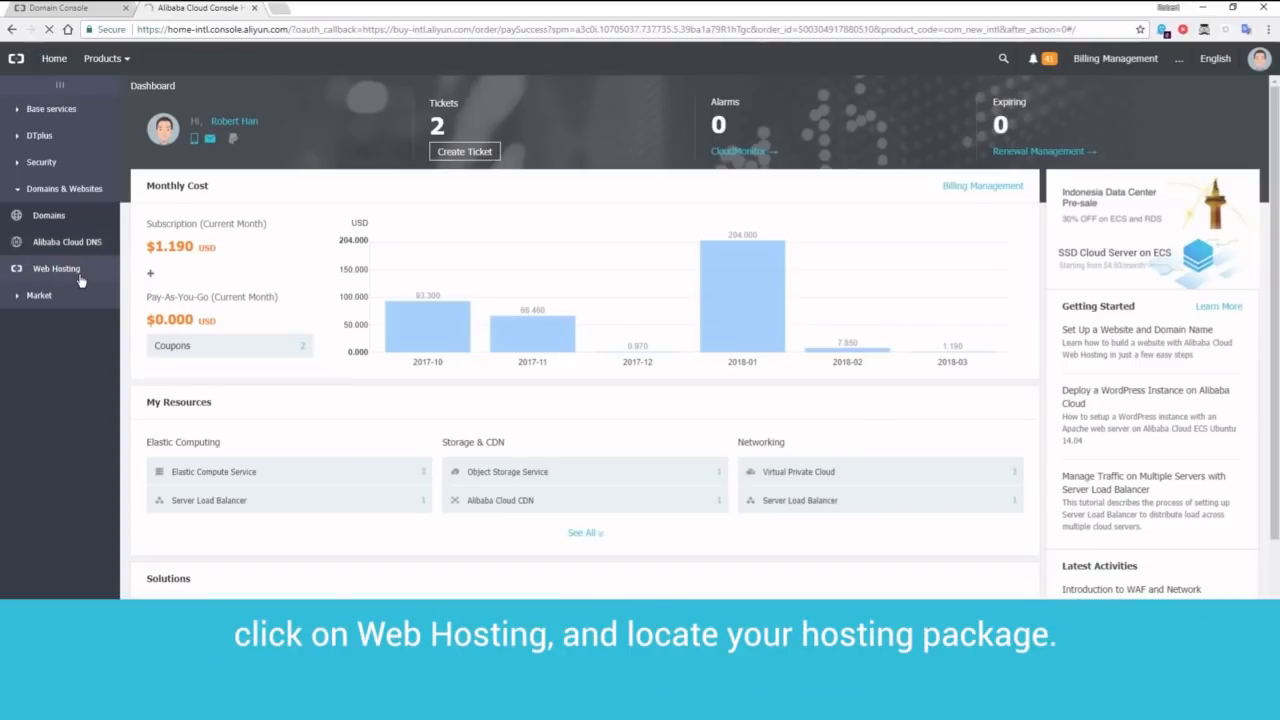
Go to Web Hosting and manage the 2uxj1hano hosting package.
{"action": "left_click", "coordinate": [56, 268]}
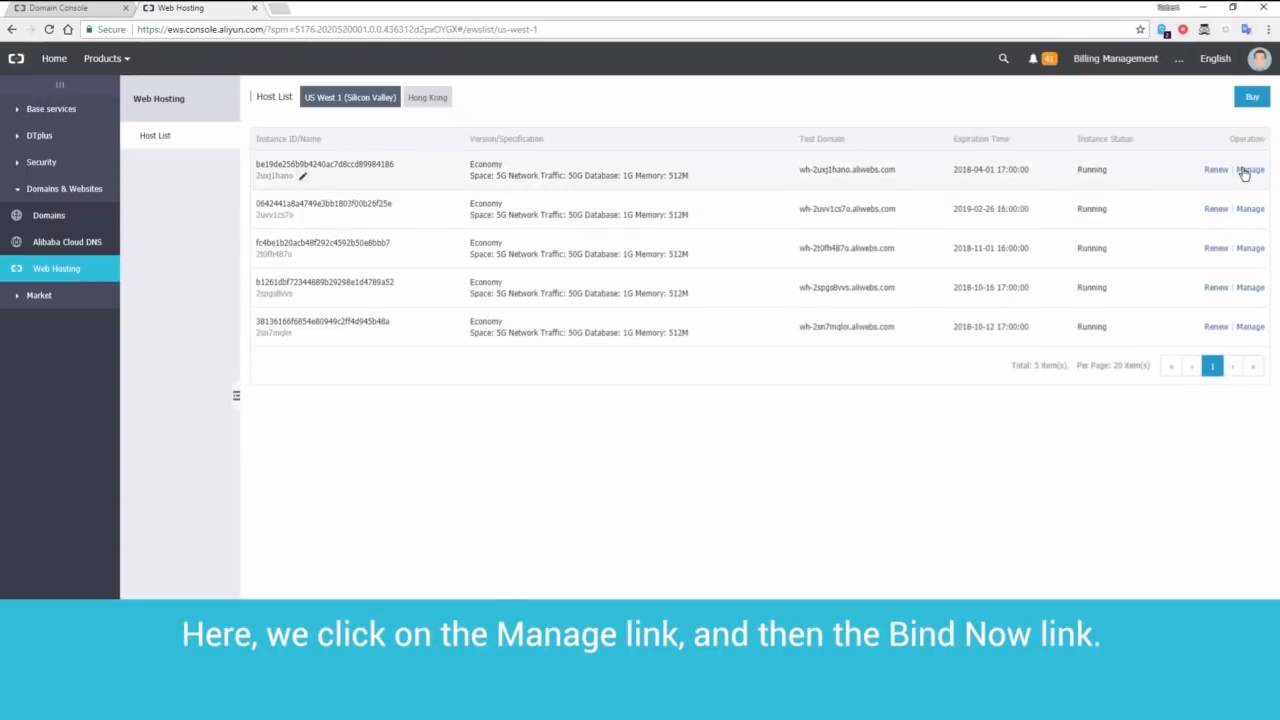
{"action": "left_click", "coordinate": [1248, 168]}
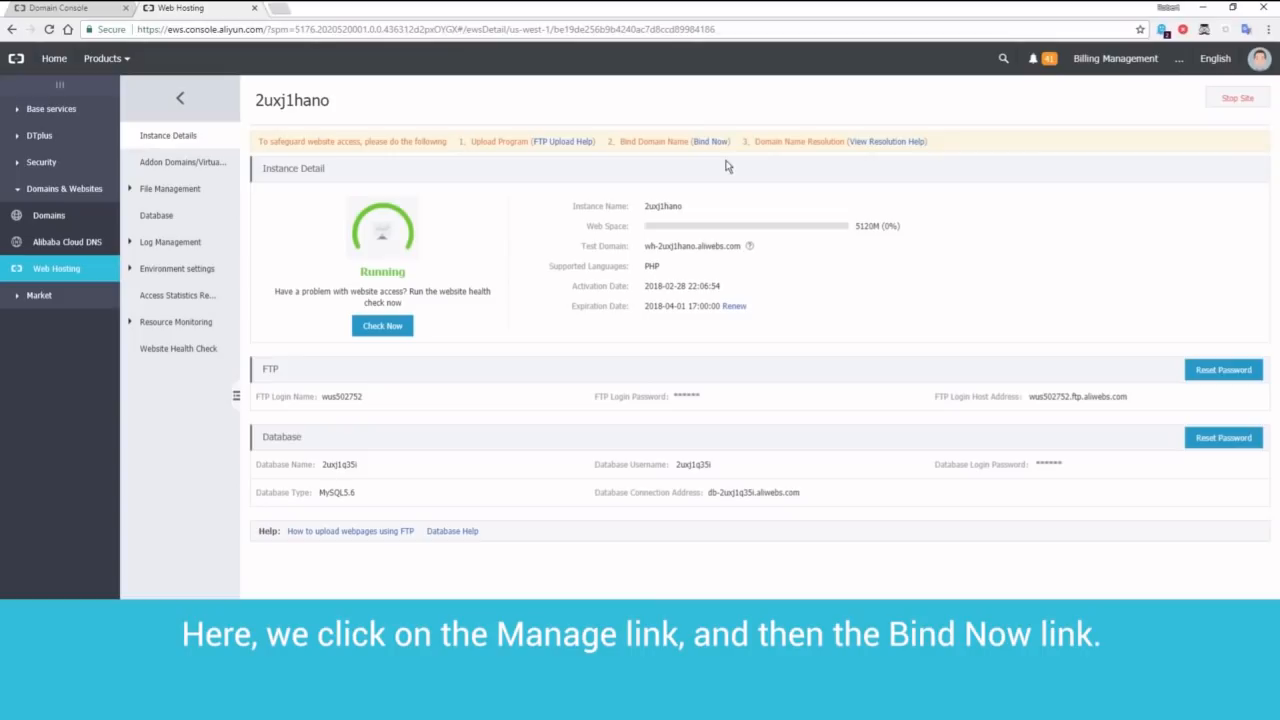
{"action": "left_click", "coordinate": [710, 140]}
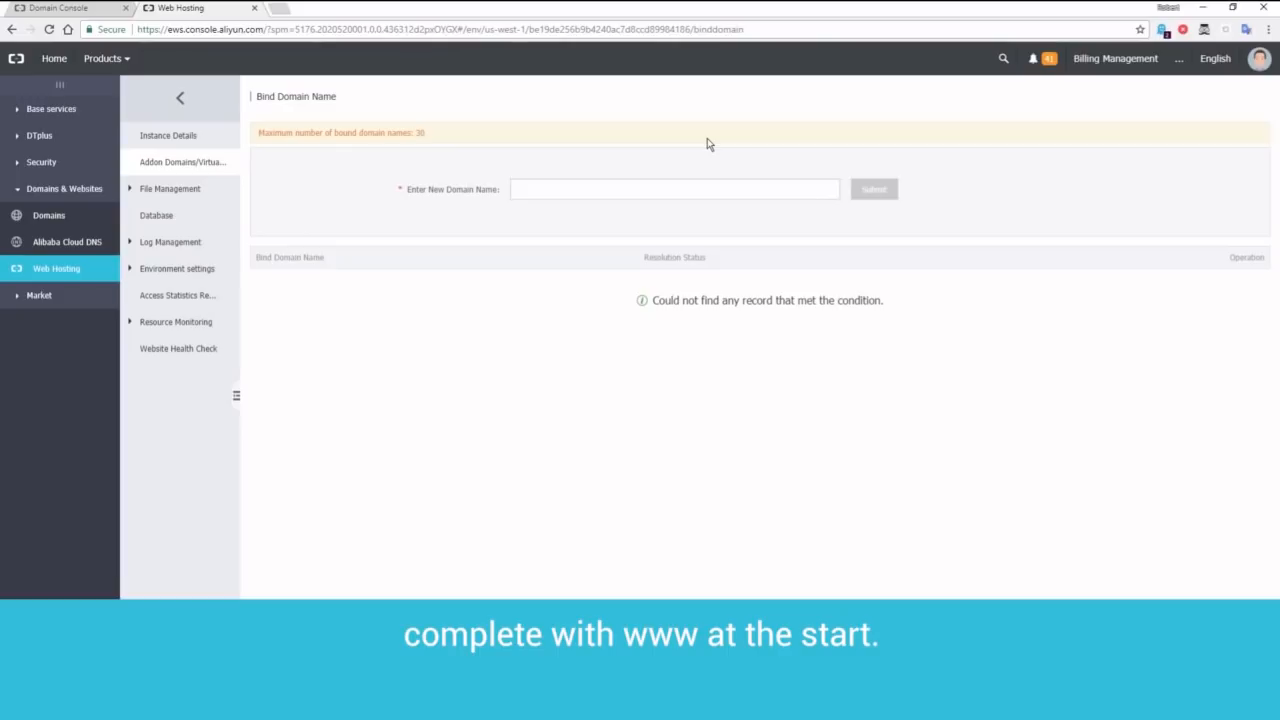
{"action": "type", "text": "www.my-web-pages.com"}
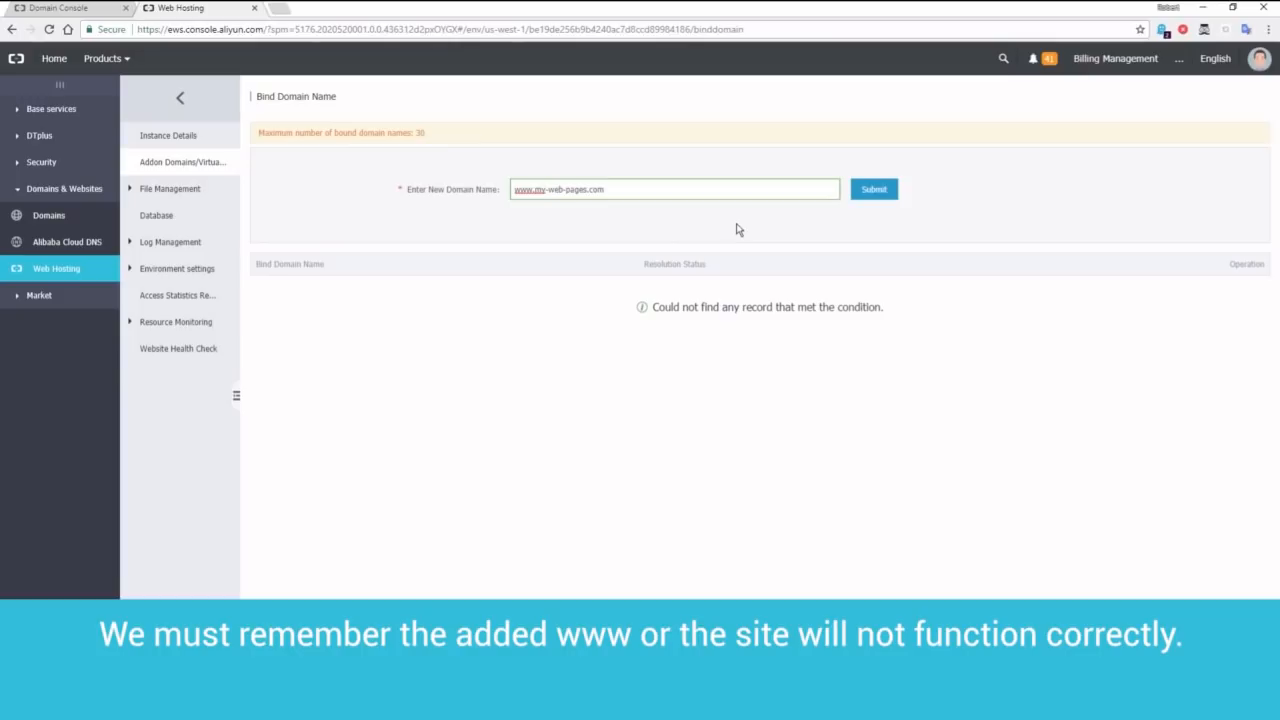
{"action": "left_click", "coordinate": [872, 188]}
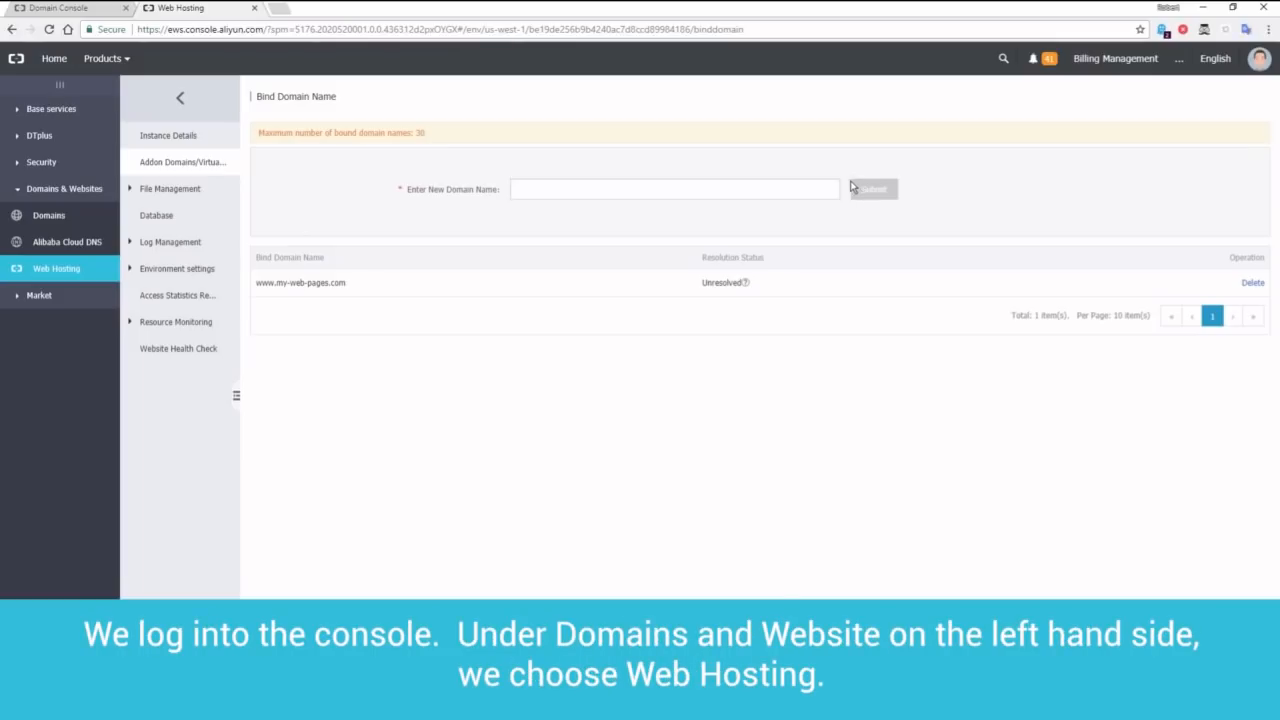
Copy the hosting package's test domain address from its detail page.
{"action": "left_click", "coordinate": [56, 268]}
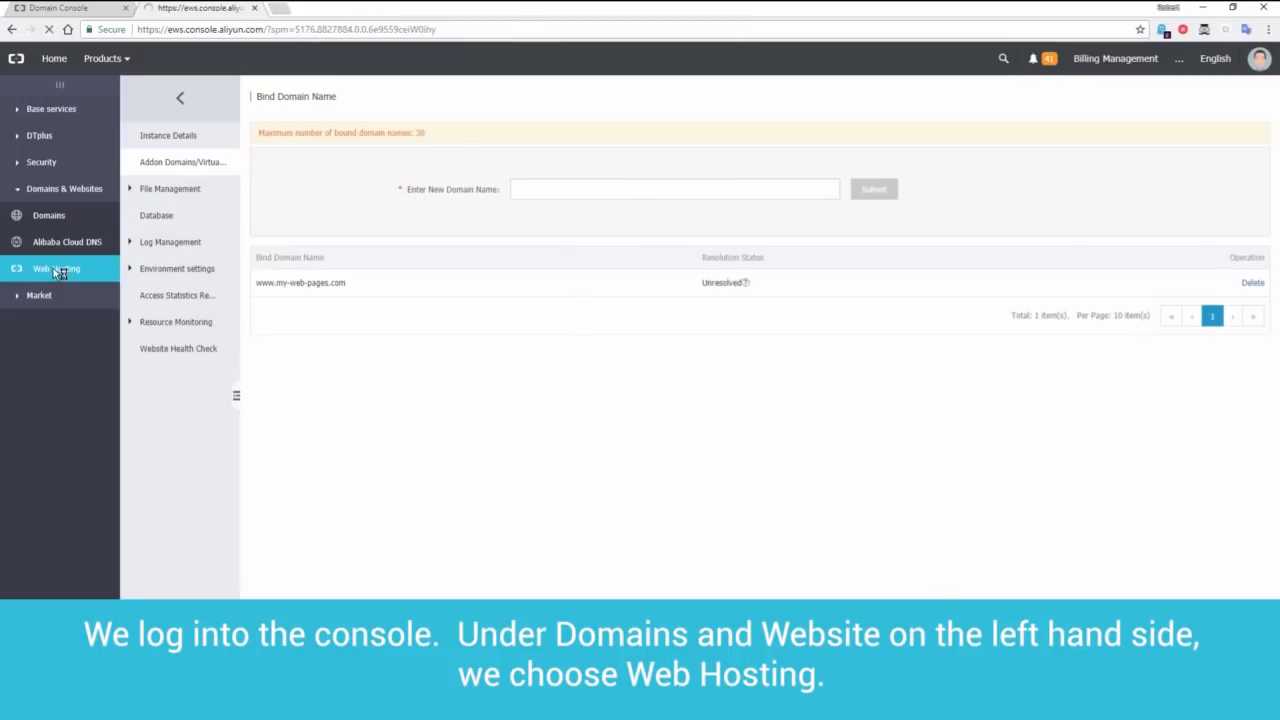
{"action": "left_click", "coordinate": [56, 268]}
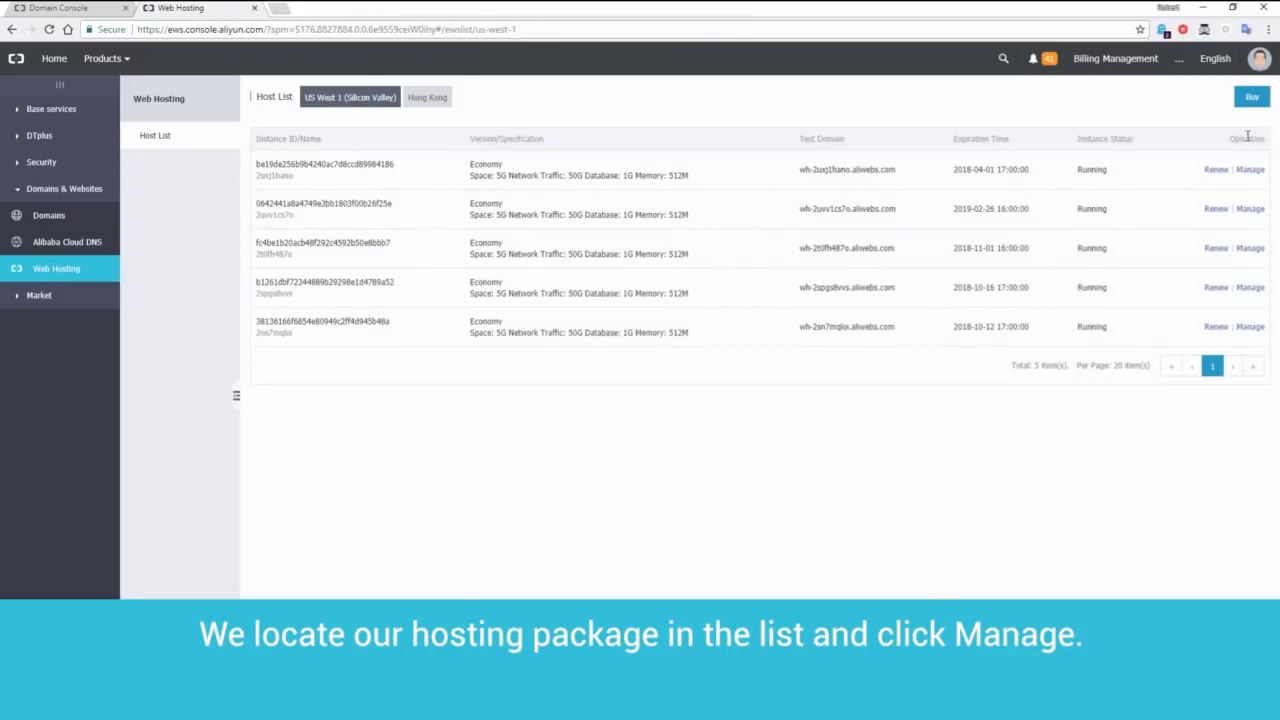
{"action": "left_click", "coordinate": [1248, 168]}
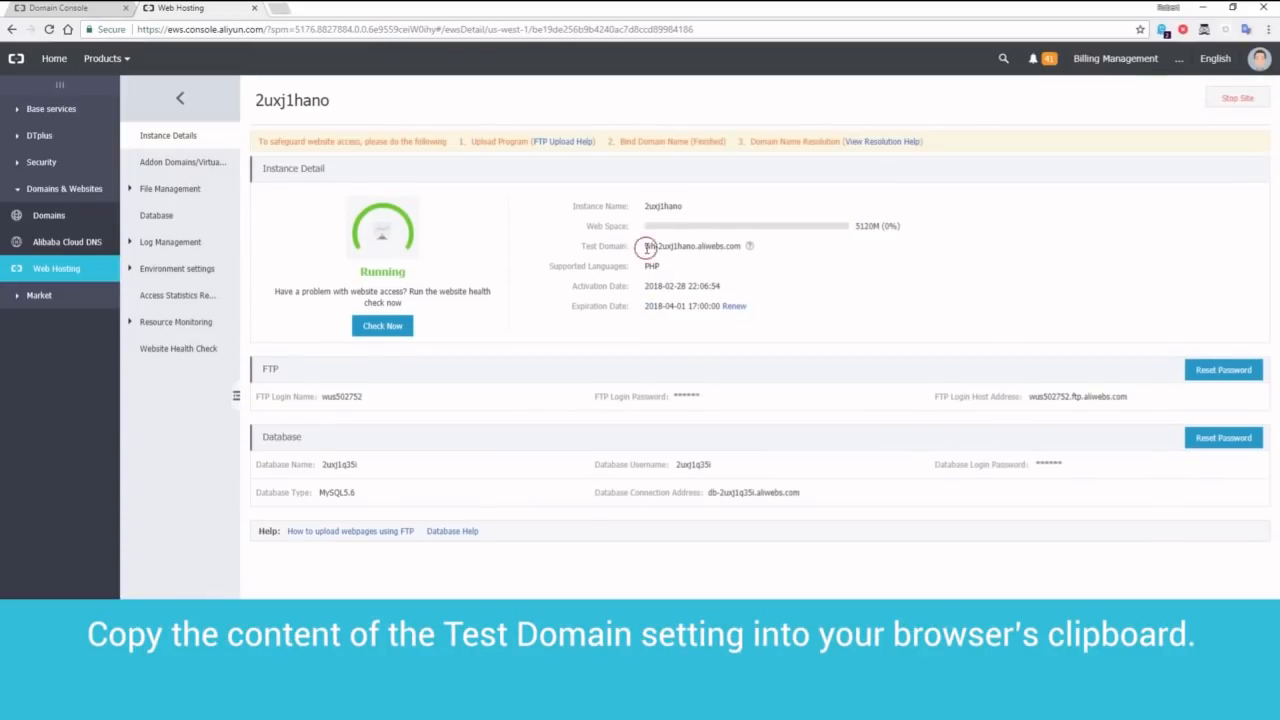
{"action": "left_click_drag", "start_coordinate": [648, 246], "coordinate": [736, 246]}
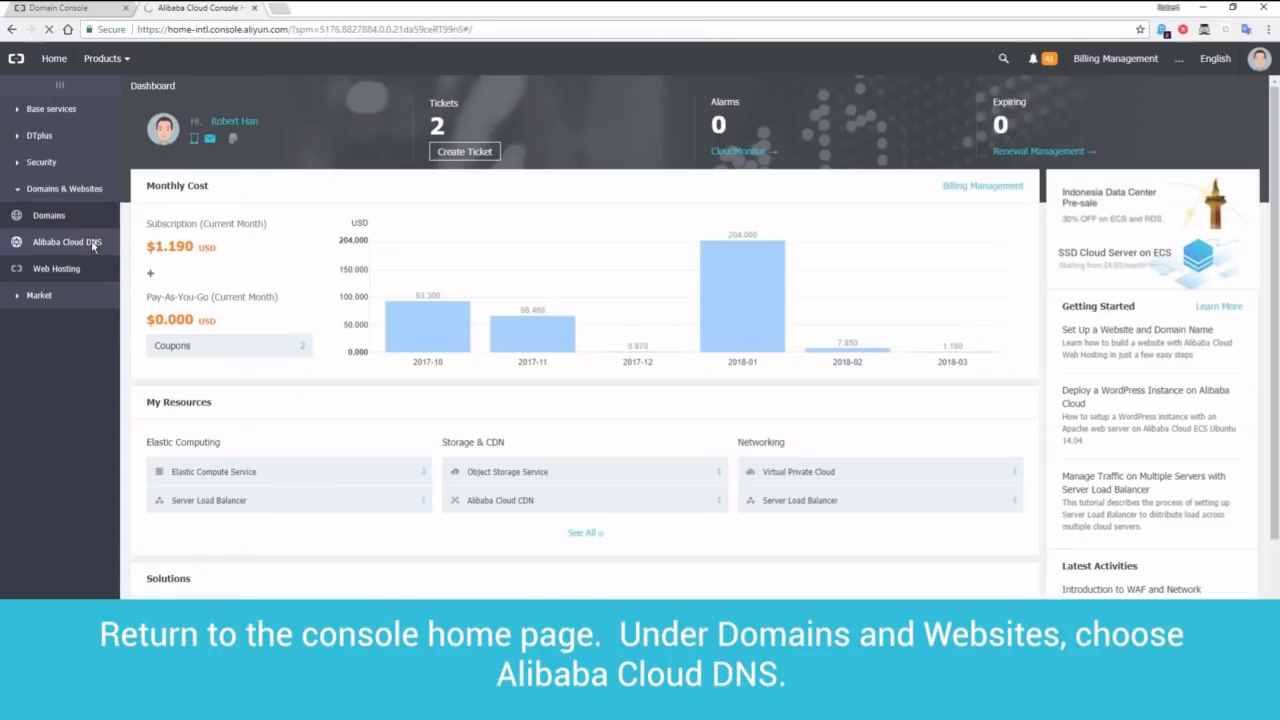
Add a CNAME record for host www pointing to wh-2uxj1hano.aliwebs.com in Alibaba Cloud DNS.
{"action": "left_click", "coordinate": [66, 242]}
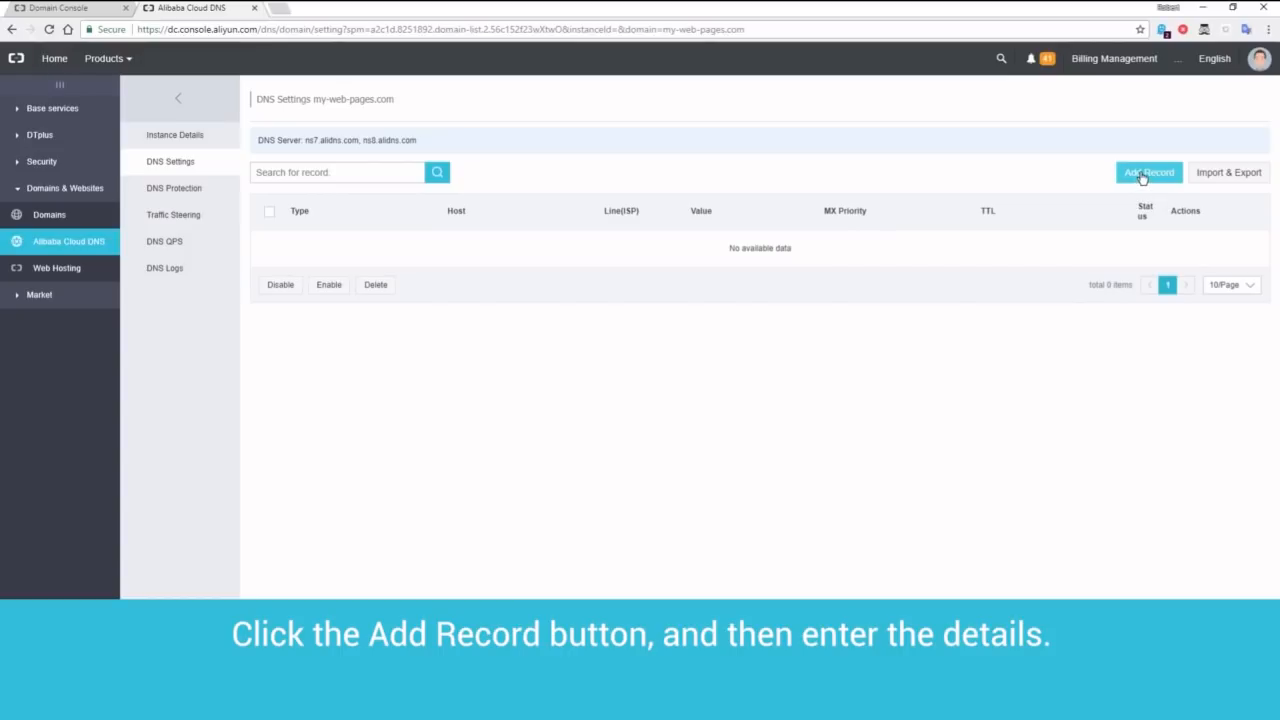
{"action": "left_click", "coordinate": [1148, 172]}
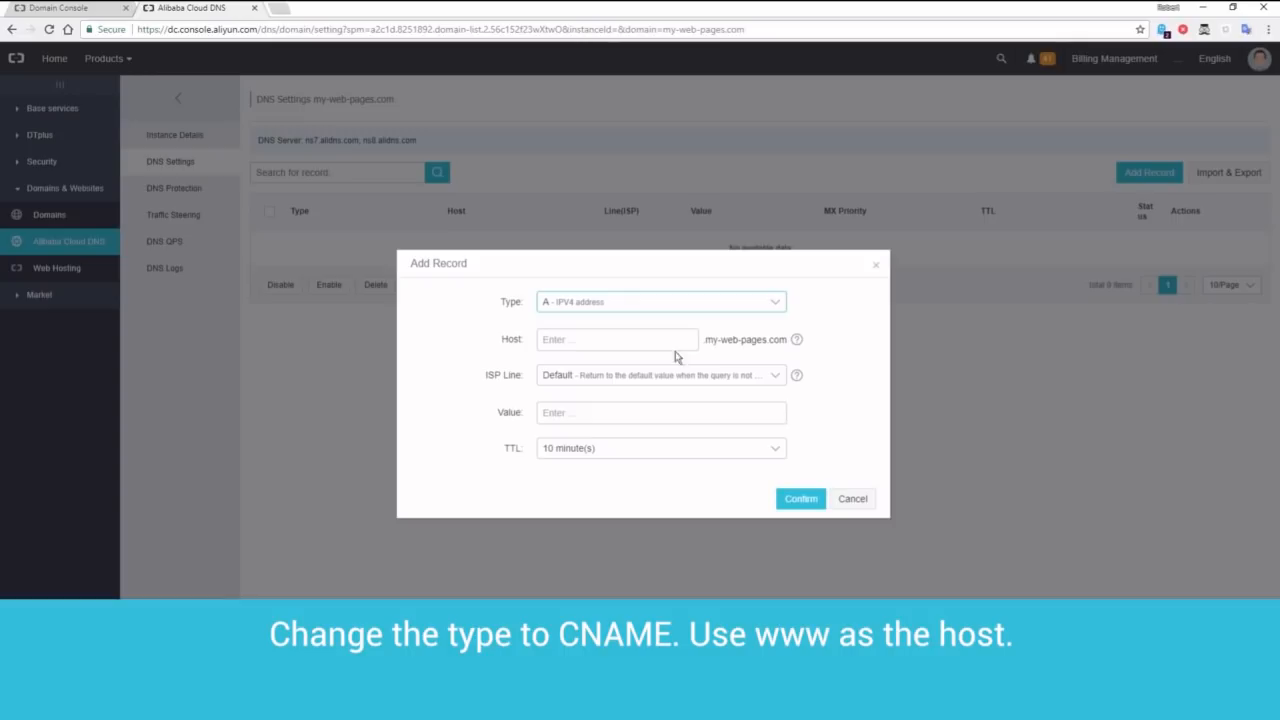
{"action": "left_click", "coordinate": [660, 300]}
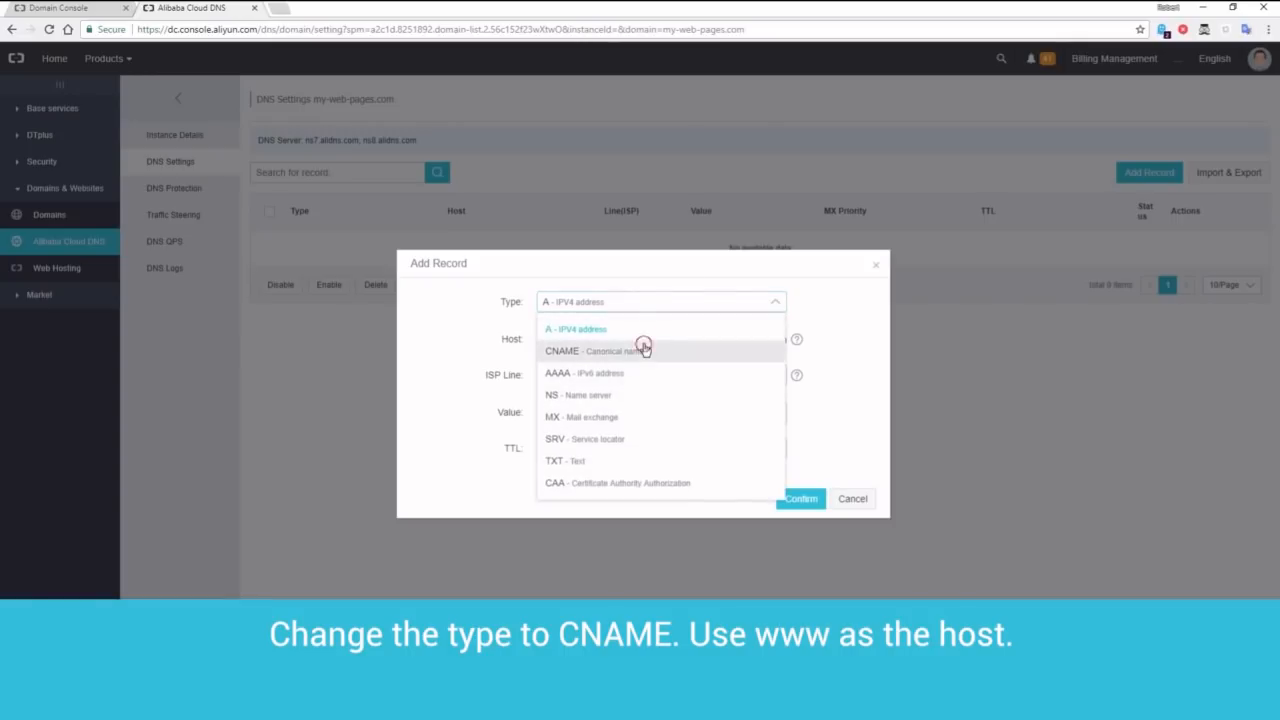
{"action": "left_click", "coordinate": [596, 352]}
{"action": "type", "text": "www"}
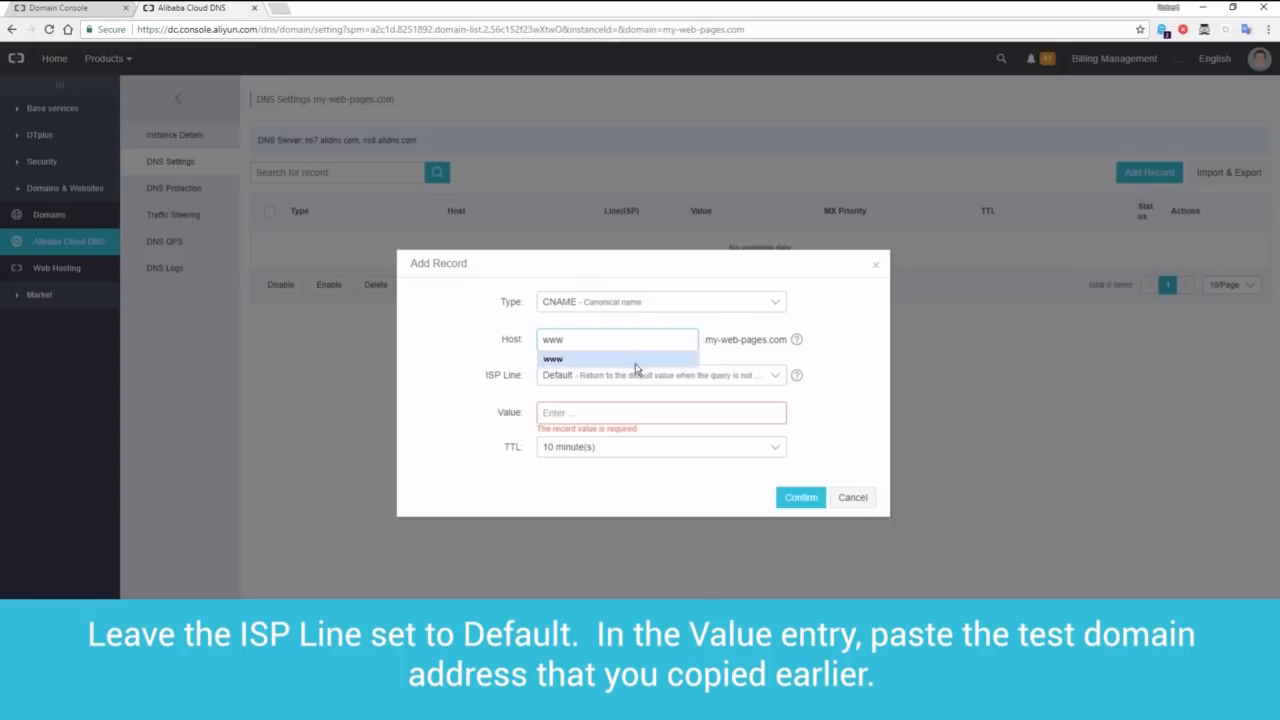
{"action": "left_click", "coordinate": [660, 374]}
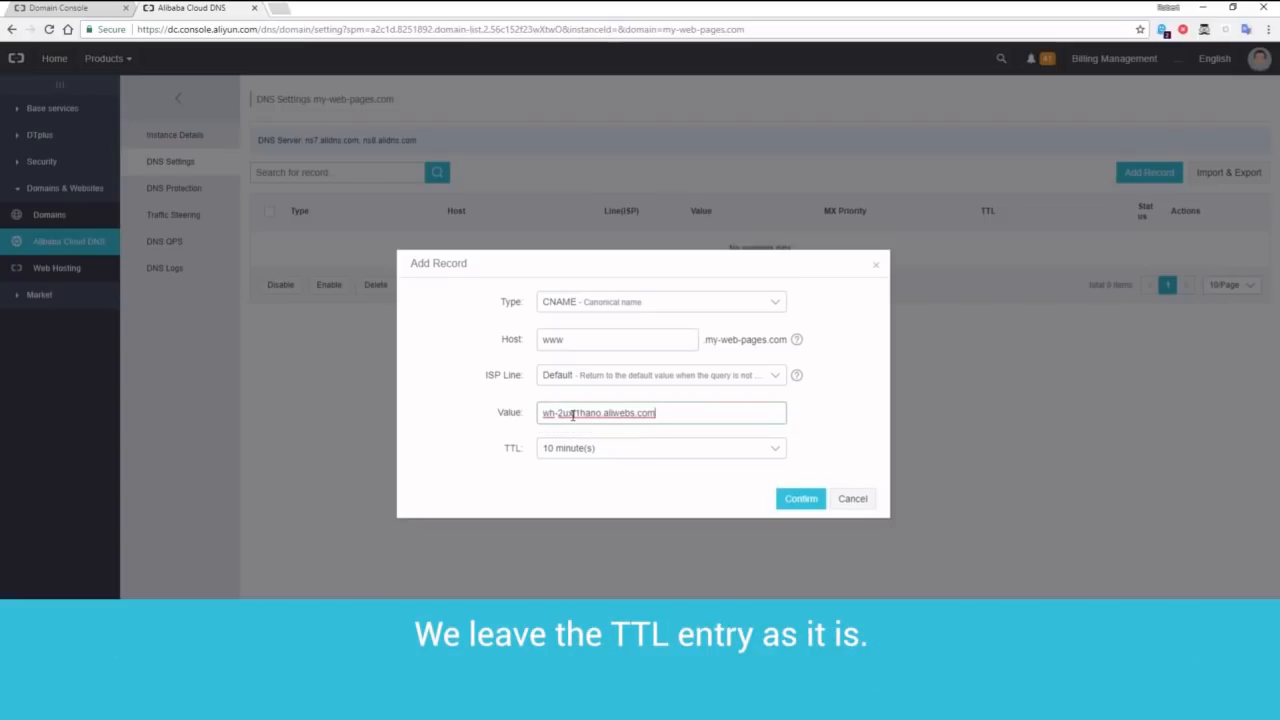
{"action": "mouse_move", "coordinate": [450, 424]}
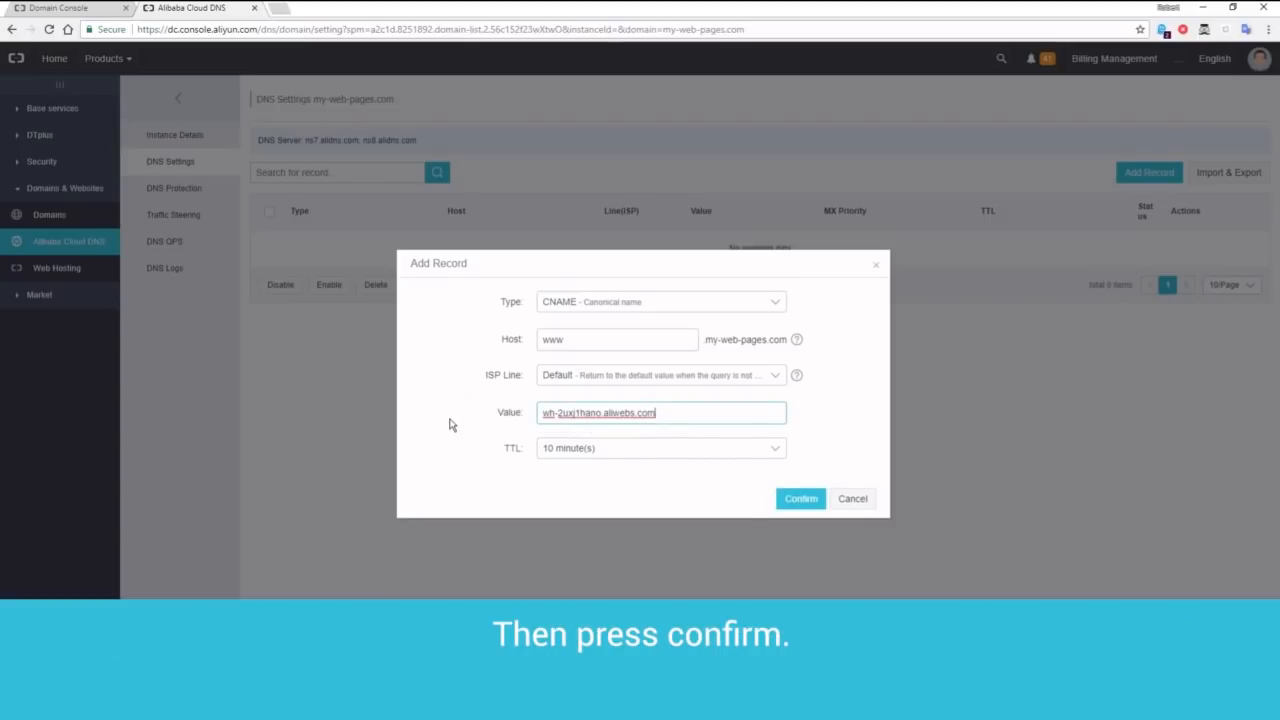
{"action": "left_click", "coordinate": [800, 498]}
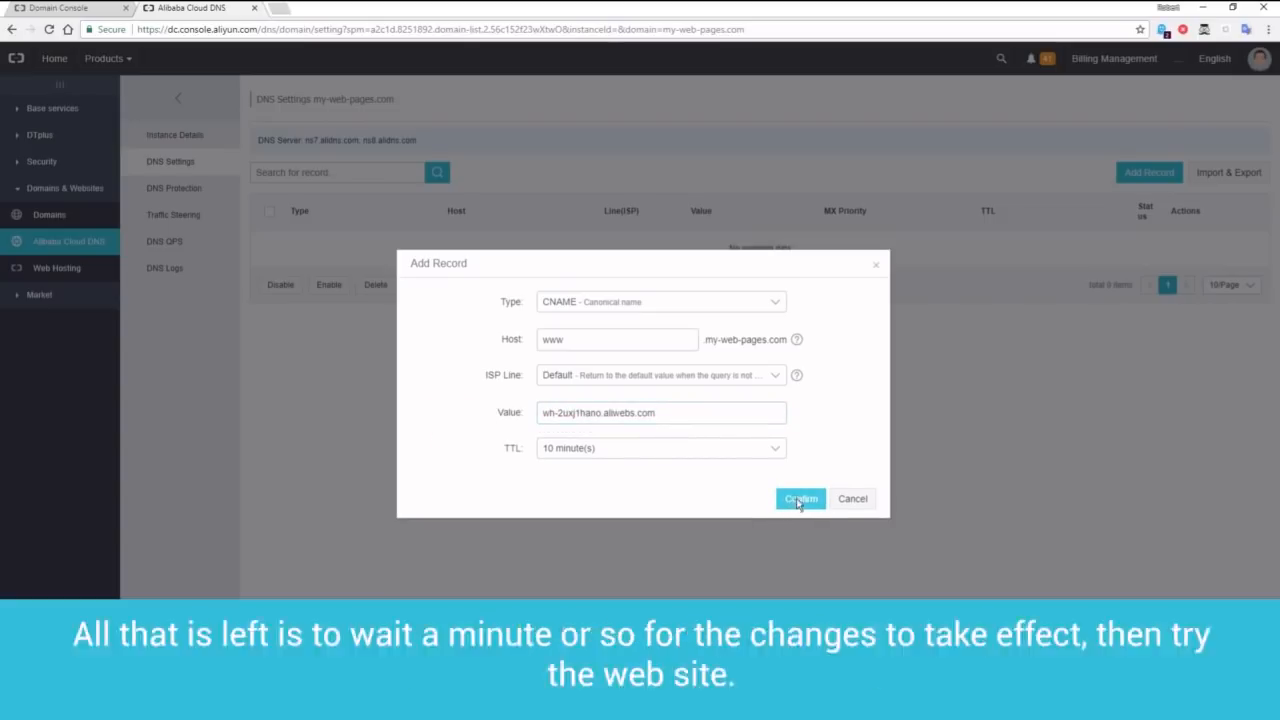
Run a Website Health Check on the 2t0fh487o hosting package.
{"action": "left_click", "coordinate": [800, 500]}
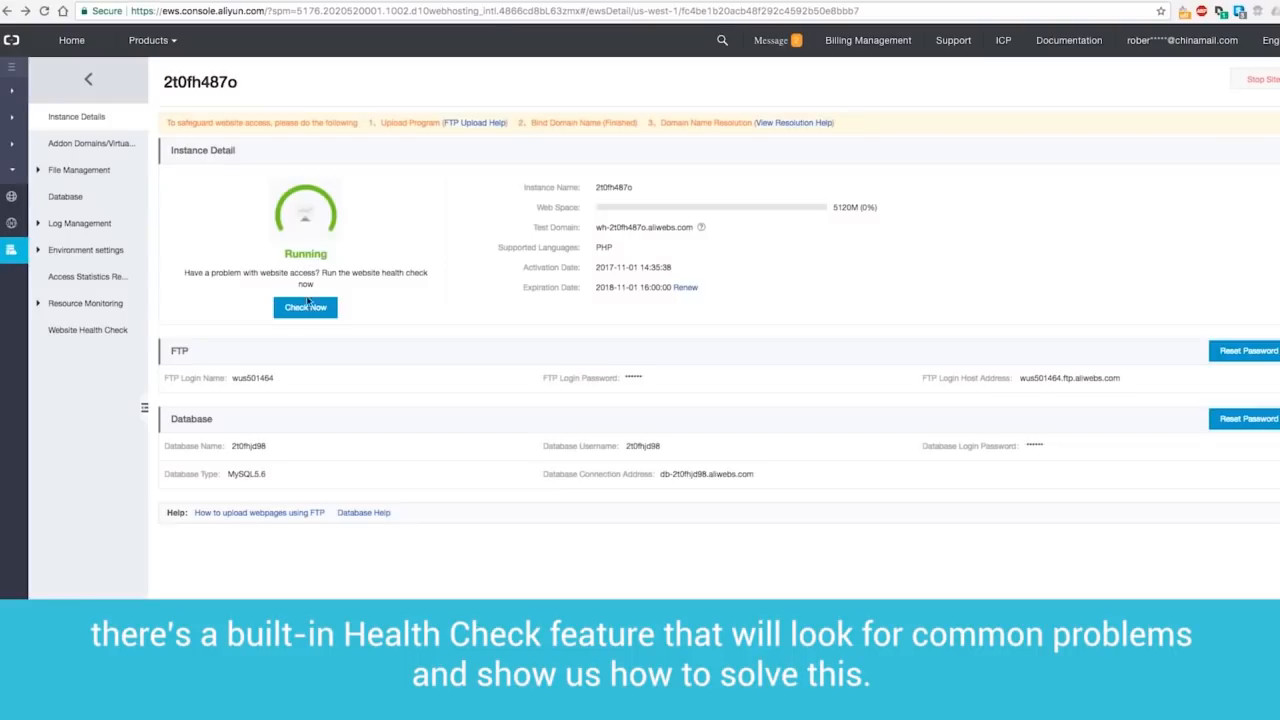
{"action": "left_click", "coordinate": [304, 308]}
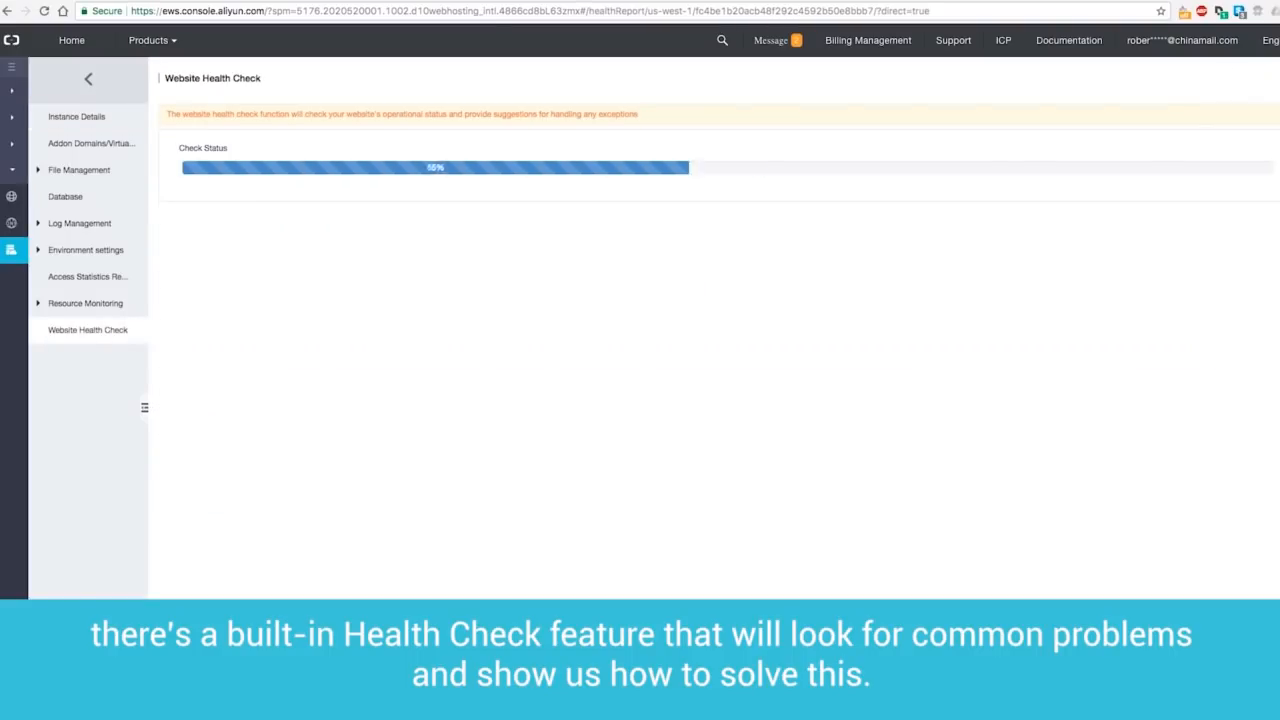